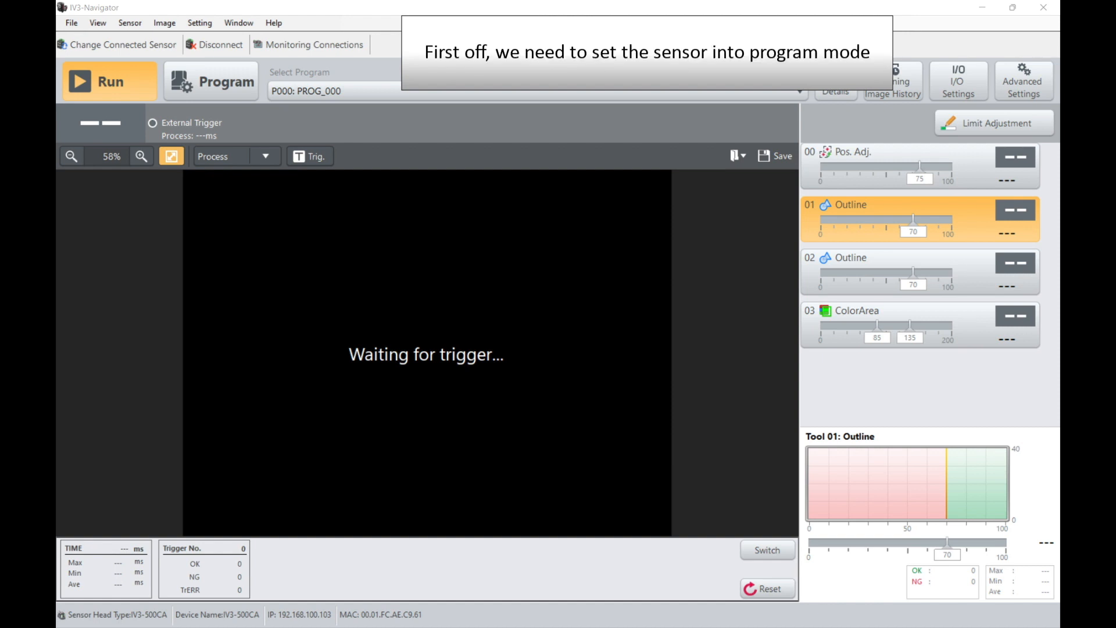
# Switch the IV3 sensor into program mode and open the advanced settings' Utility page.
pyautogui.click(212, 79)
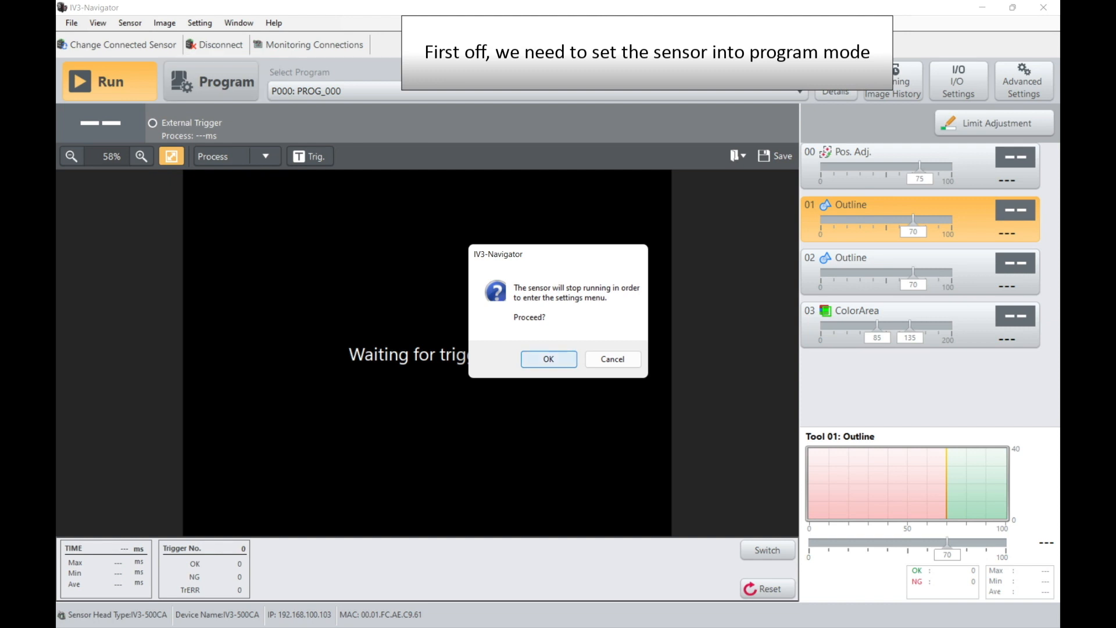
pyautogui.click(547, 359)
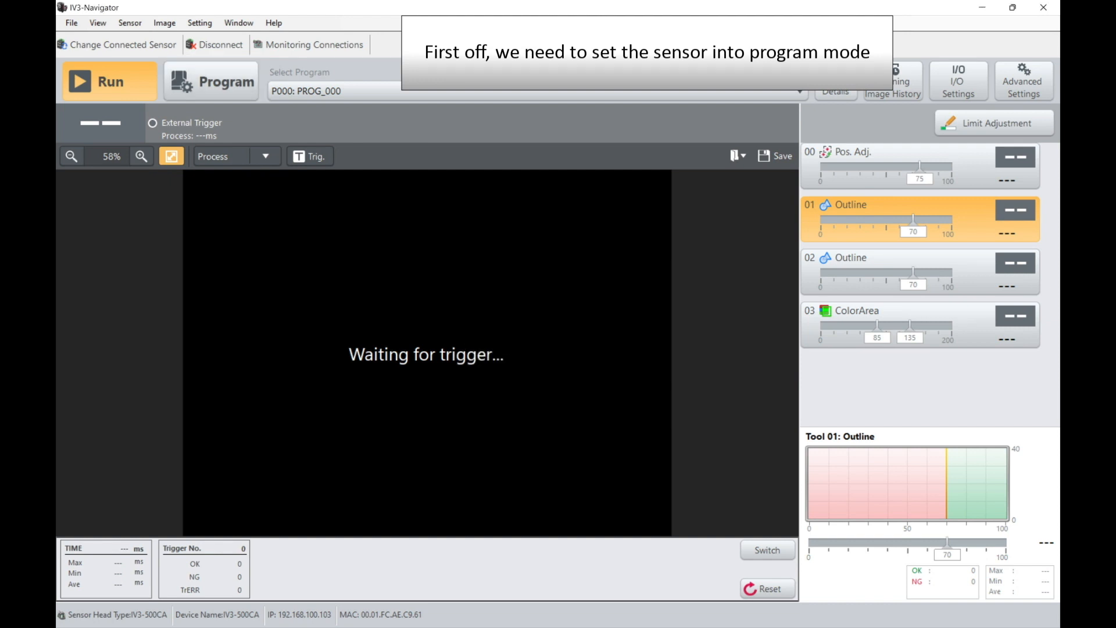
pyautogui.click(211, 81)
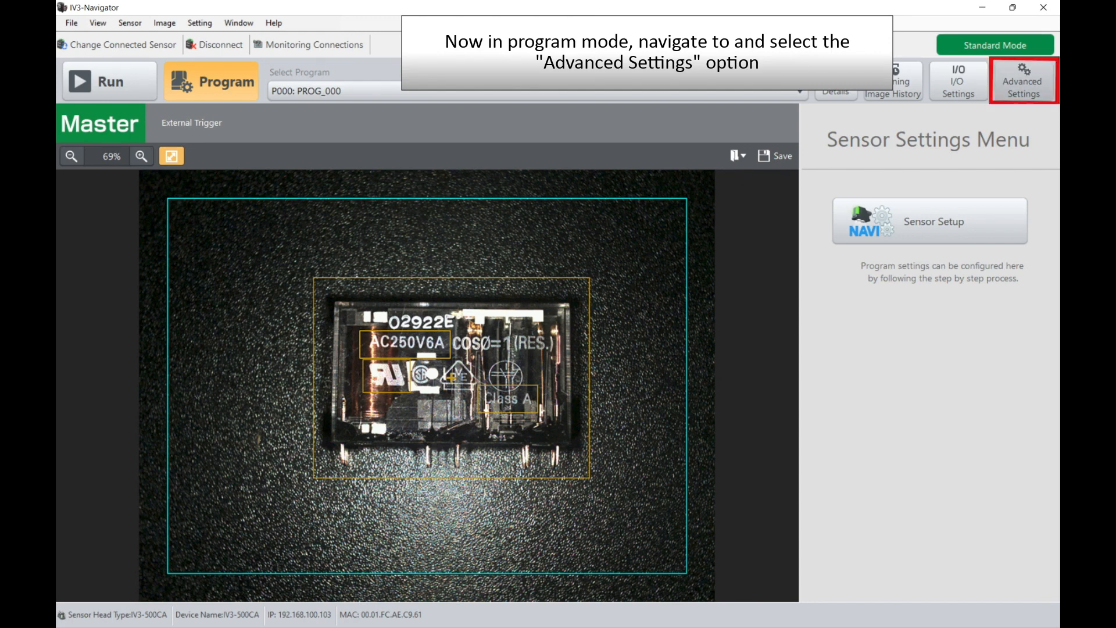
pyautogui.click(1023, 81)
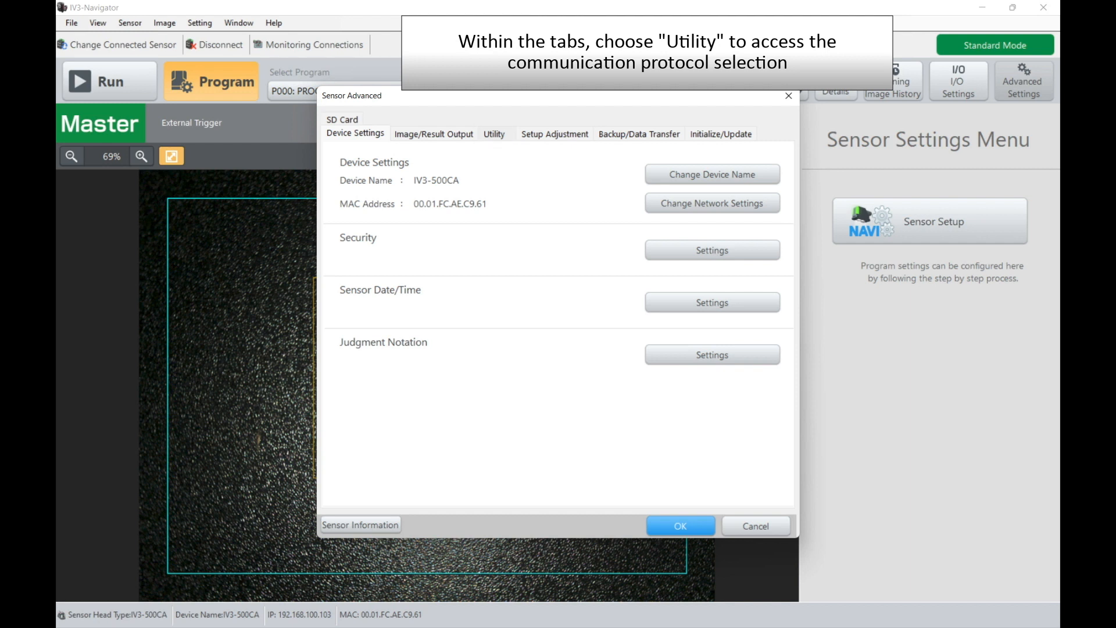
pyautogui.click(494, 134)
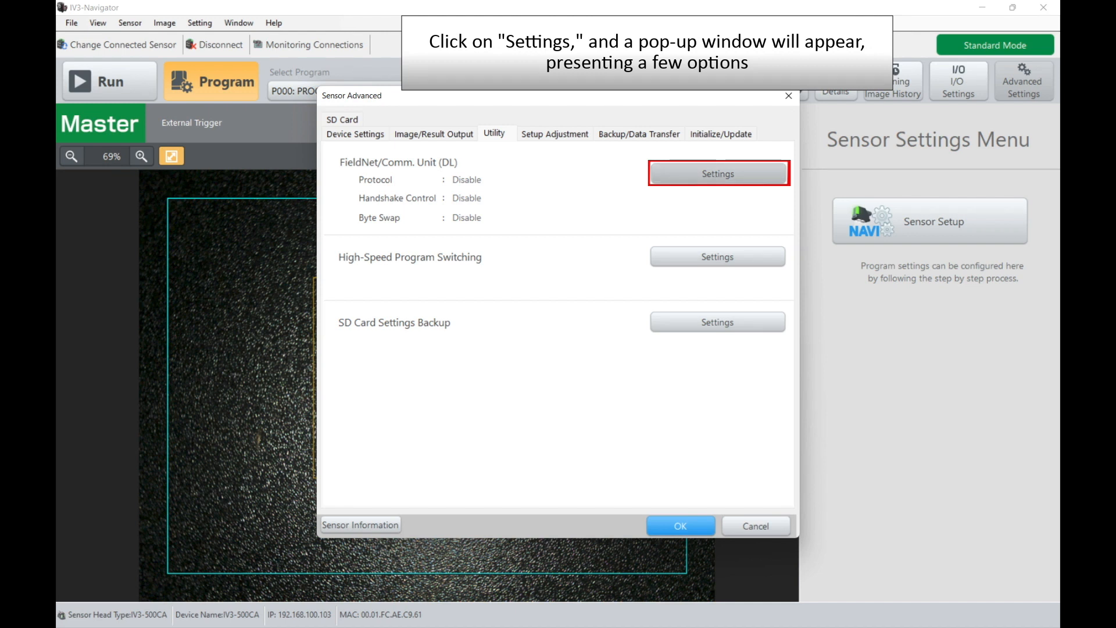
# Choose EtherNet/IP(TM) as the communication unit protocol and apply it.
pyautogui.click(716, 173)
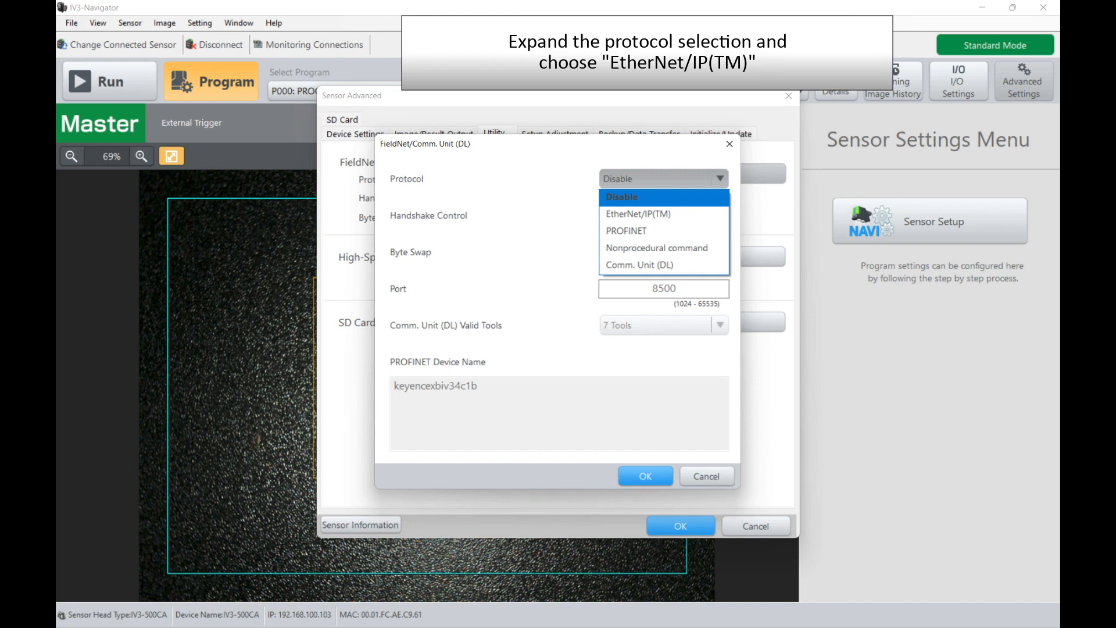
pyautogui.click(633, 214)
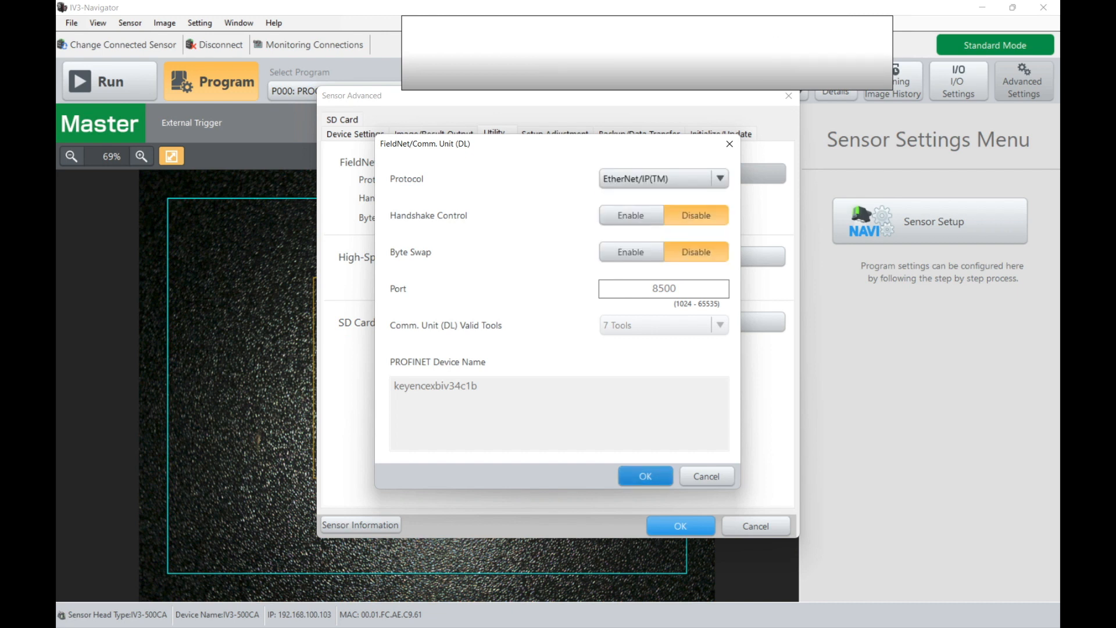
pyautogui.click(643, 476)
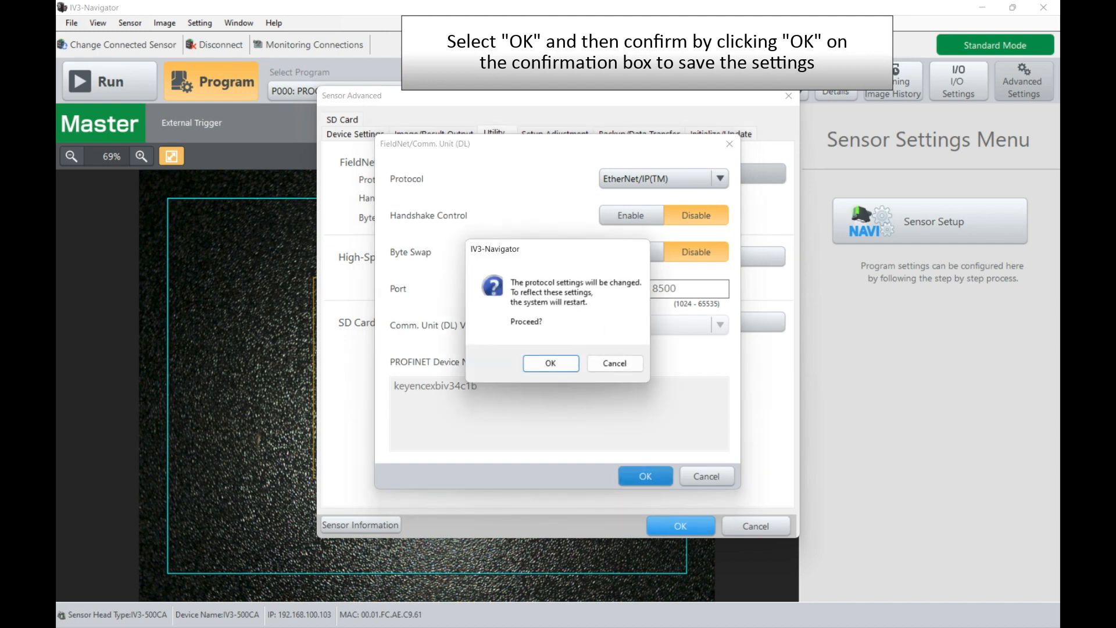
# Confirm the protocol change so the IV3 sensor restarts.
pyautogui.click(549, 363)
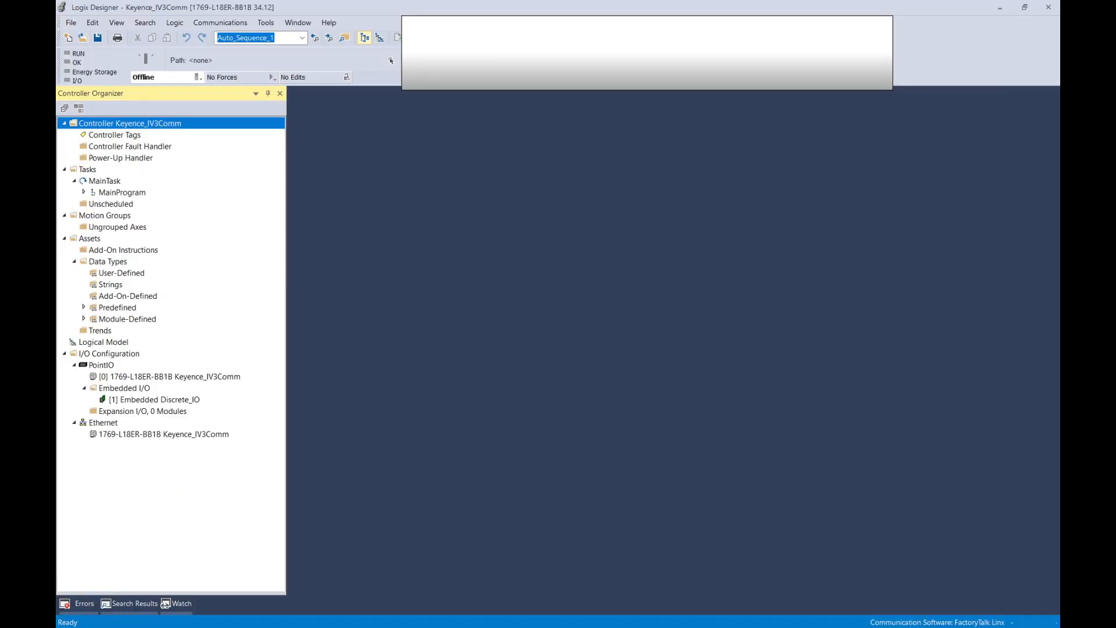
# Create a Generic Ethernet Module, found by searching 'generic', under the Ethernet network.
pyautogui.click(102, 422)
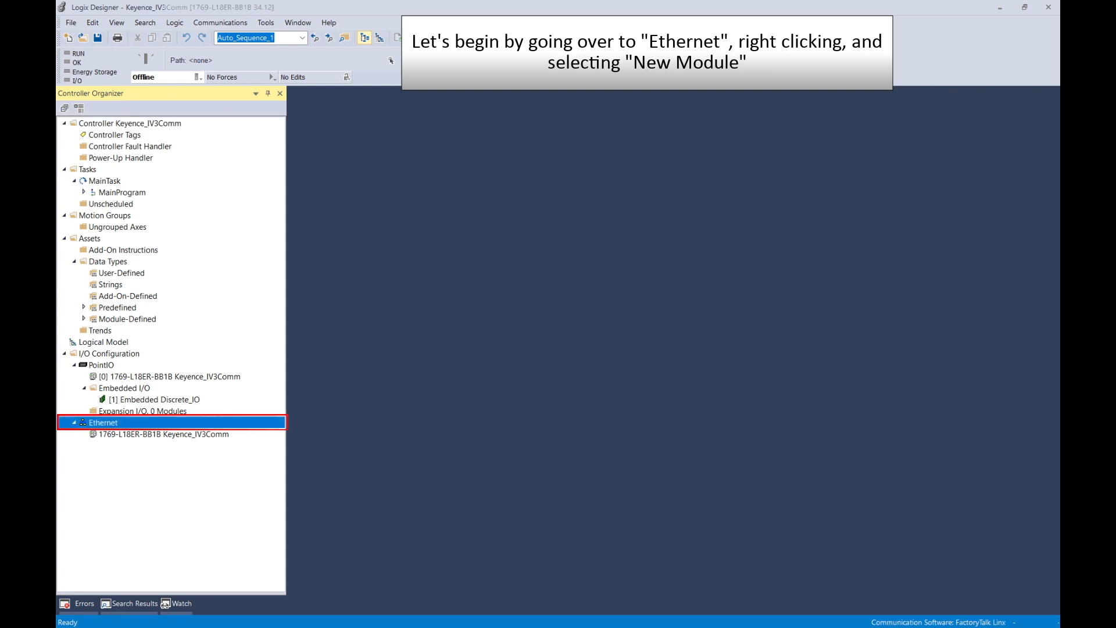
pyautogui.rightClick(103, 422)
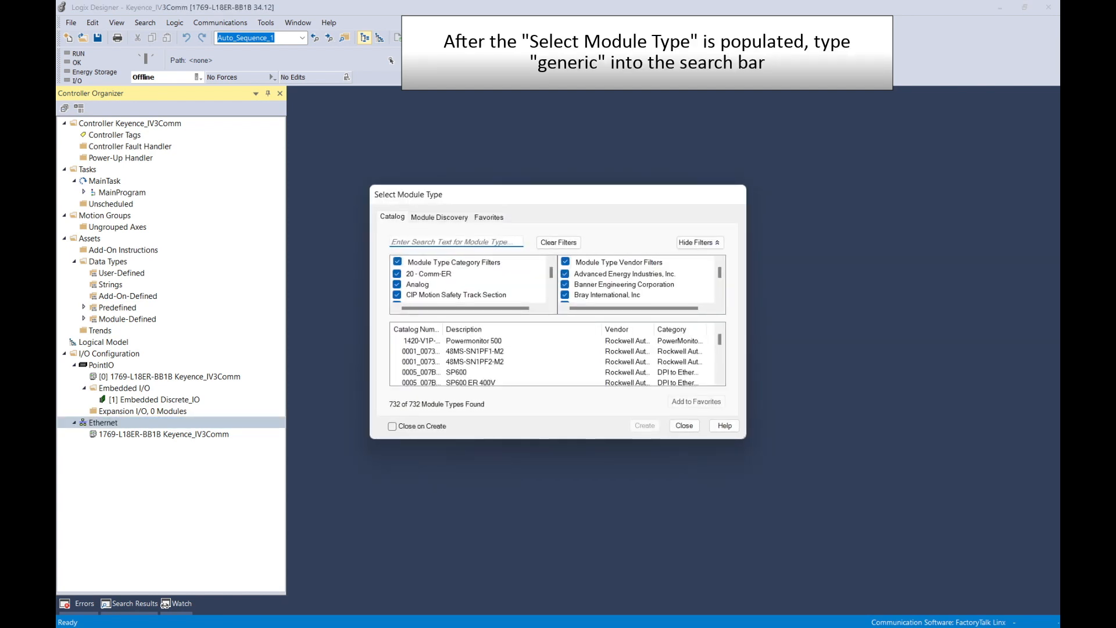
pyautogui.write('g')
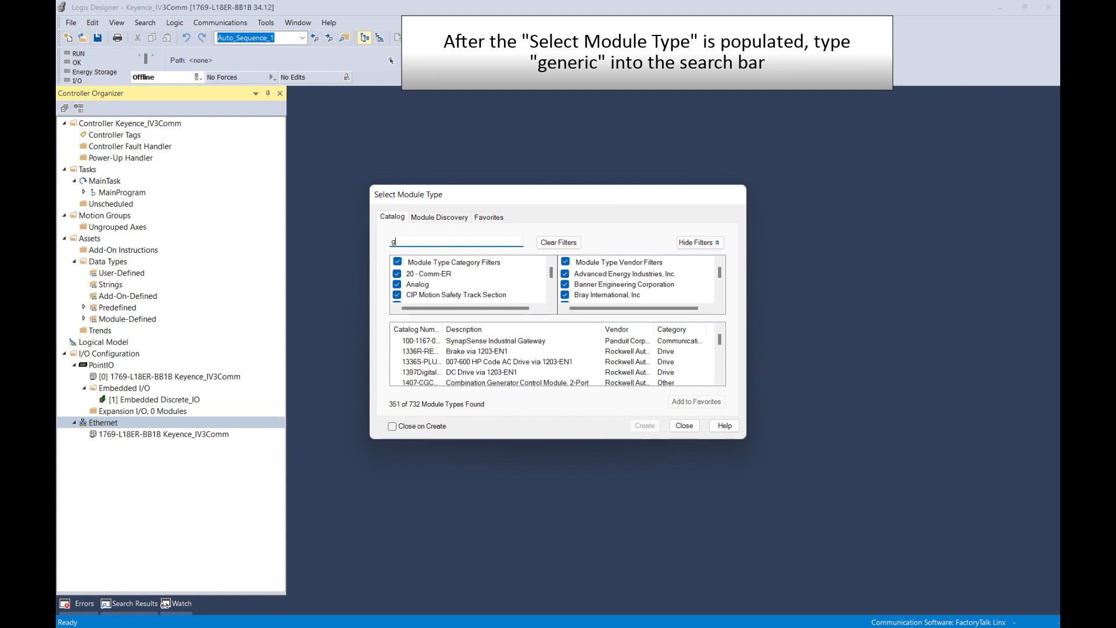
pyautogui.write('eneri')
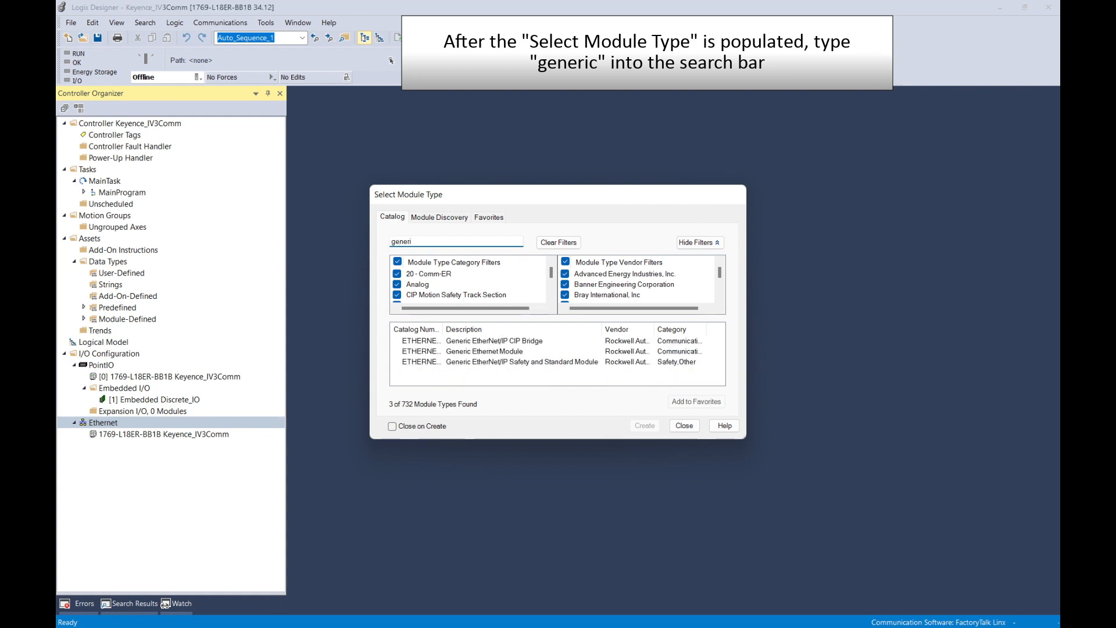
pyautogui.click(485, 351)
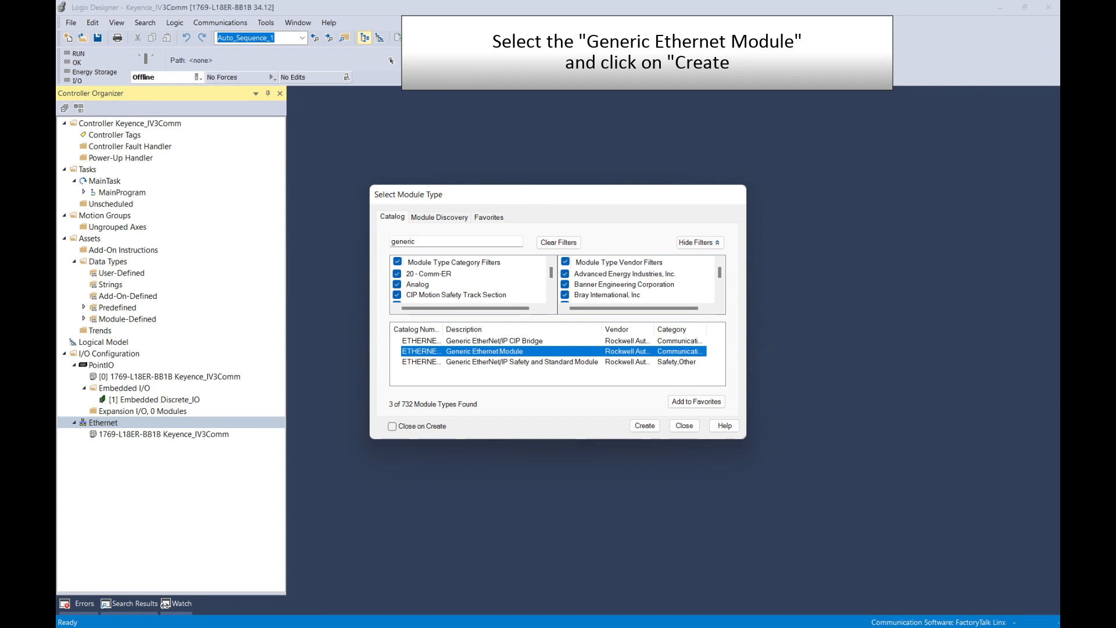
pyautogui.click(643, 426)
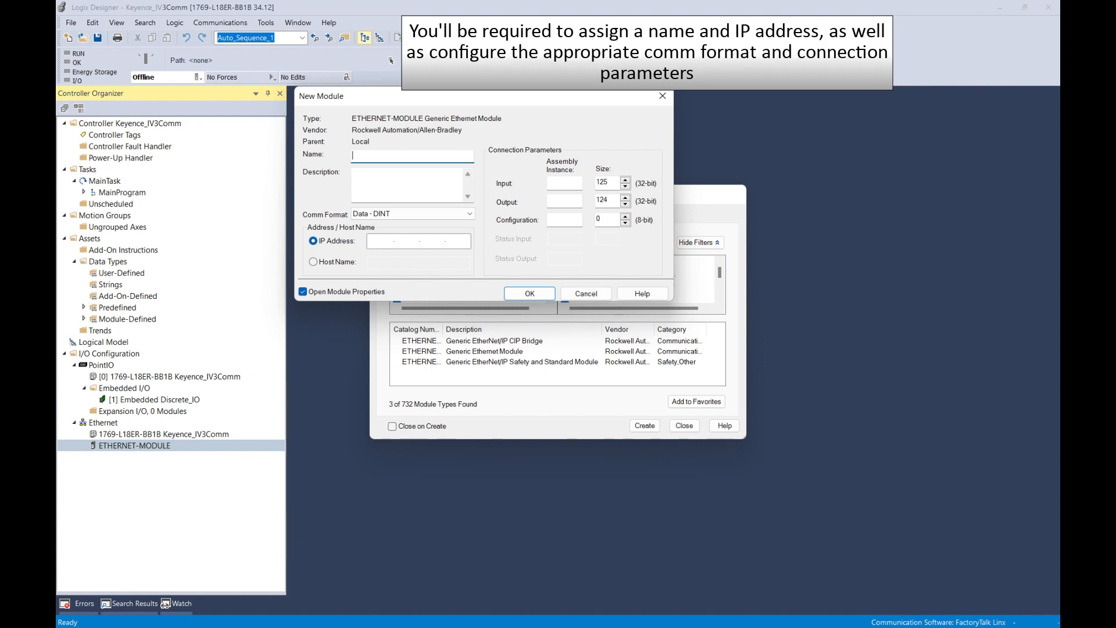
# Name the module Keyence_IV3, use Data - INT format, and address 192.168.100.103.
pyautogui.write('Keyence_IV3')
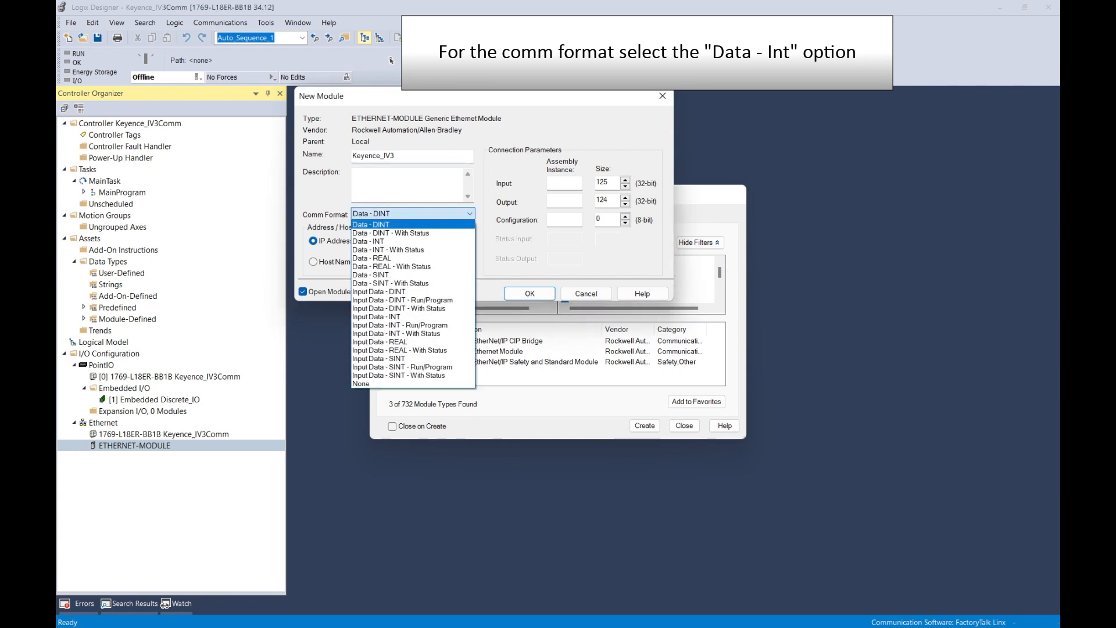
pyautogui.moveTo(368, 242)
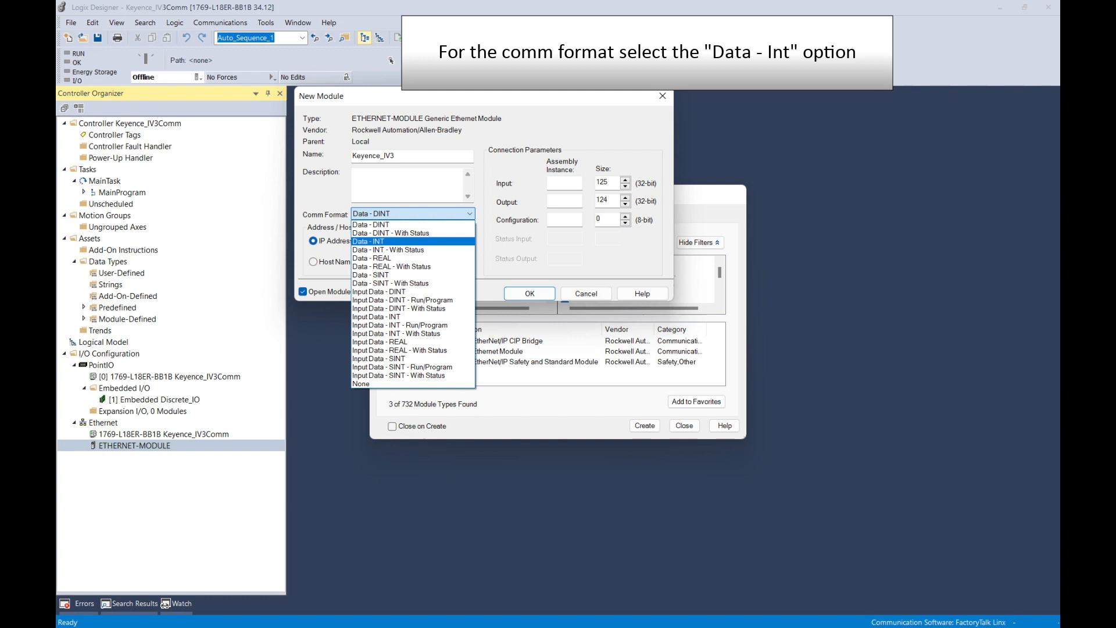
pyautogui.click(369, 240)
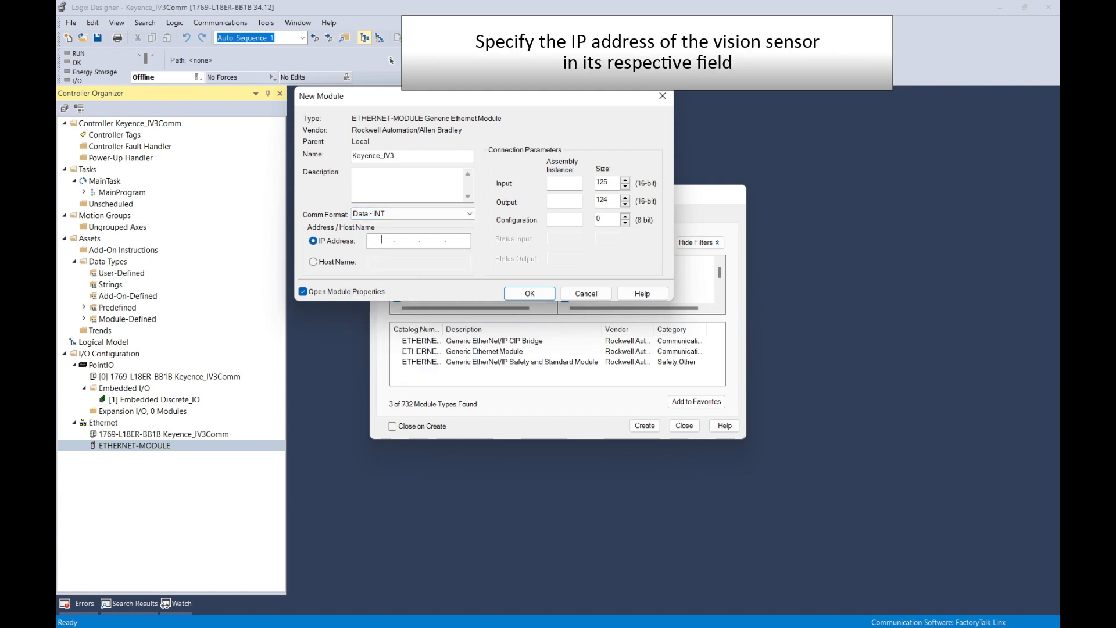
pyautogui.write('192.168..')
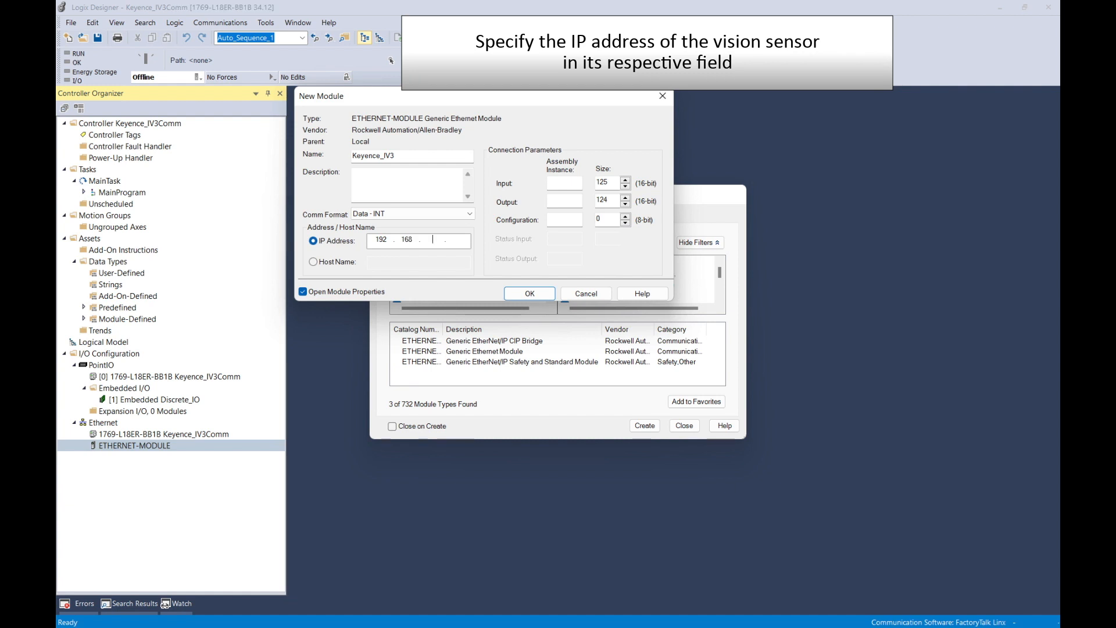
pyautogui.write('100')
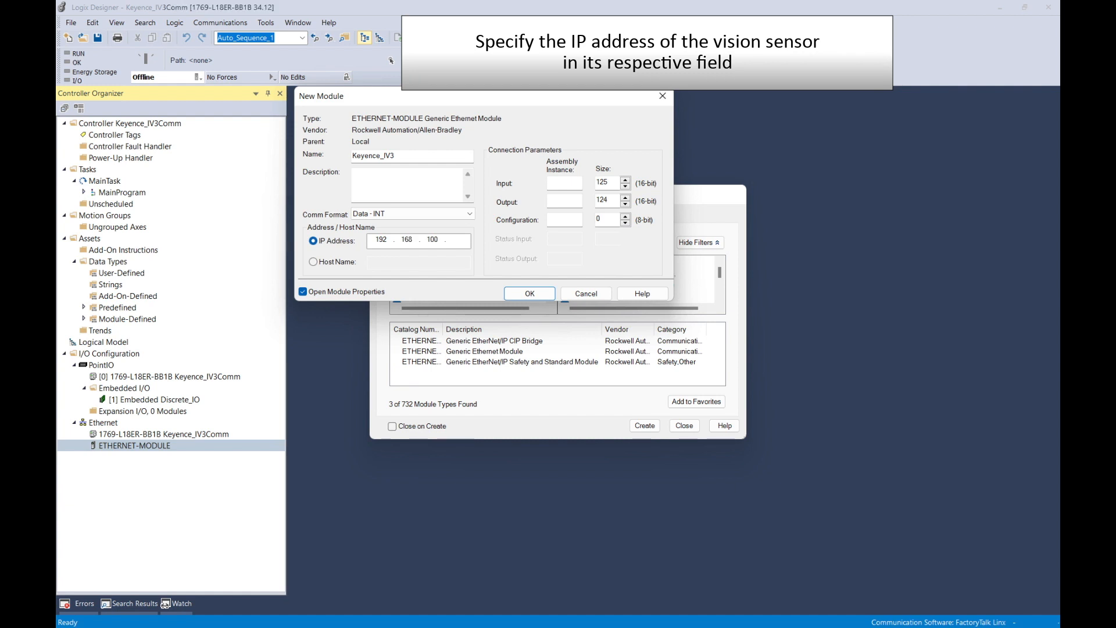
pyautogui.write('103')
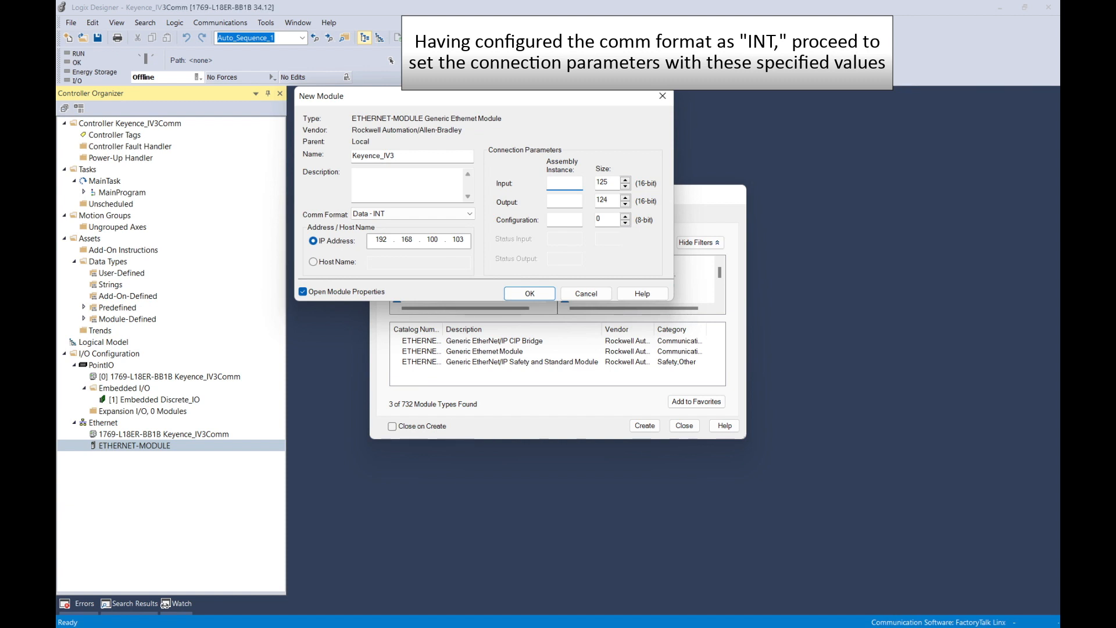
# Enter input assembly 100/196, output 101/8, and configuration 1, then accept.
pyautogui.write('100')
pyautogui.click(607, 183)
pyautogui.write('196')
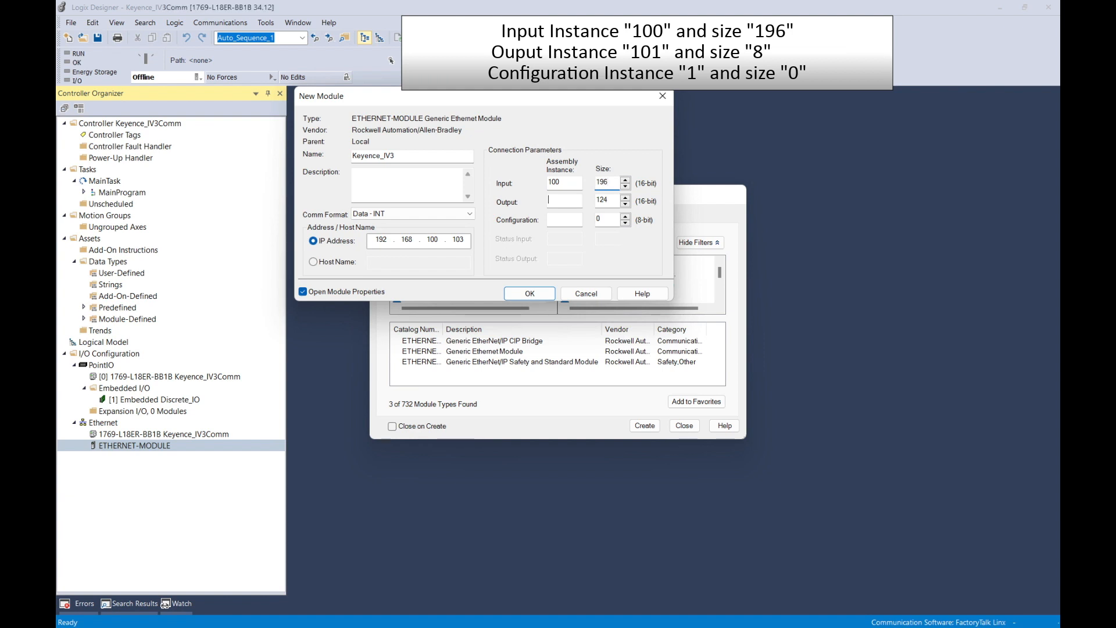
pyautogui.write('101')
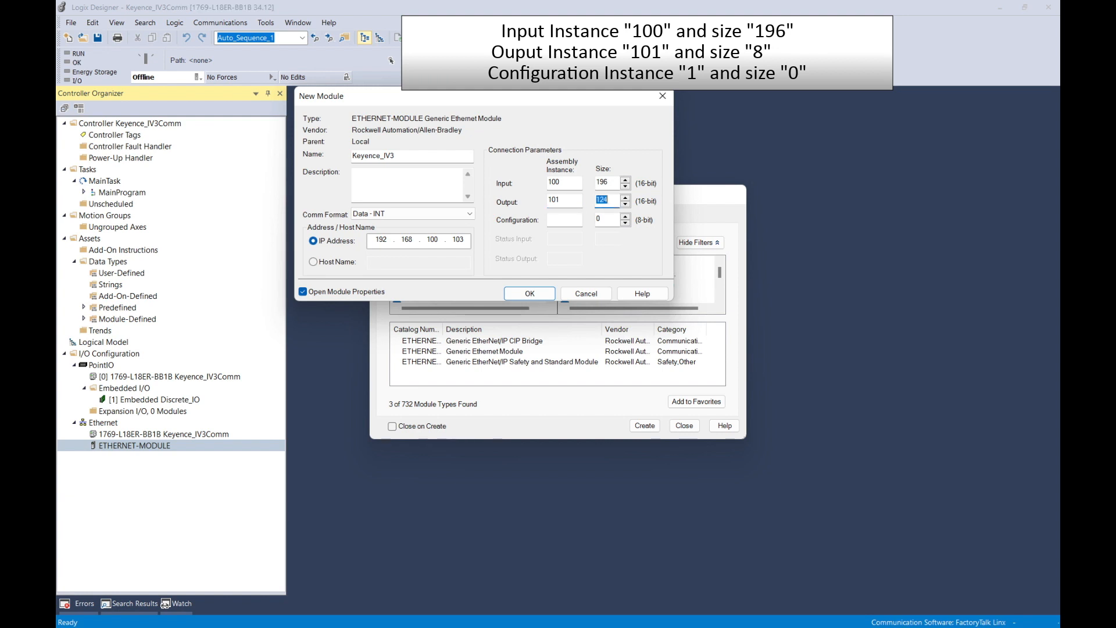
pyautogui.write('8')
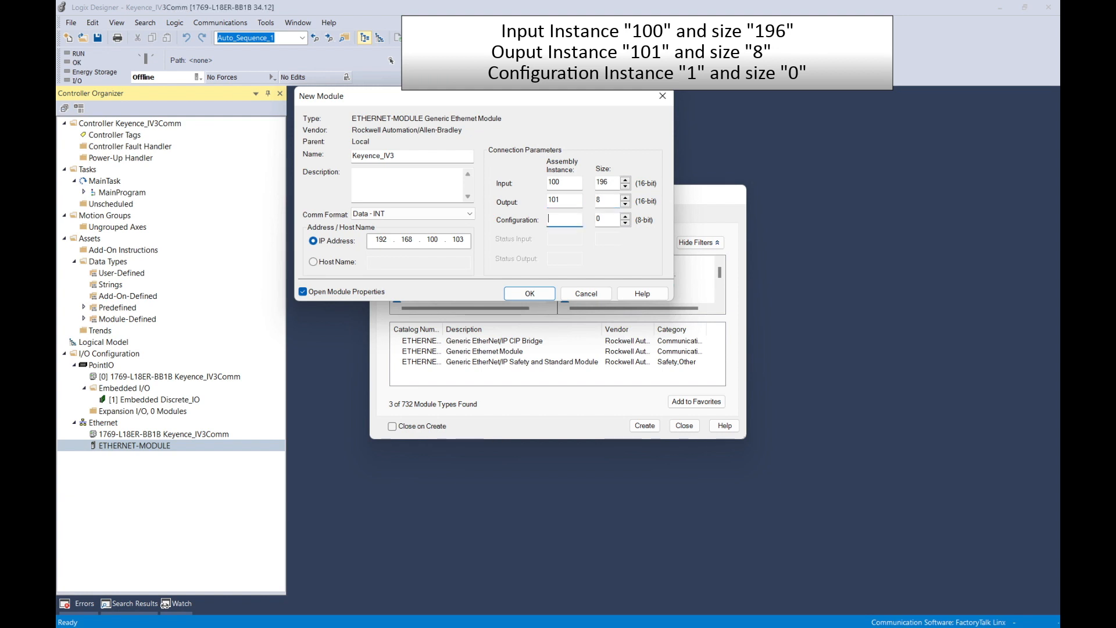
pyautogui.write('1')
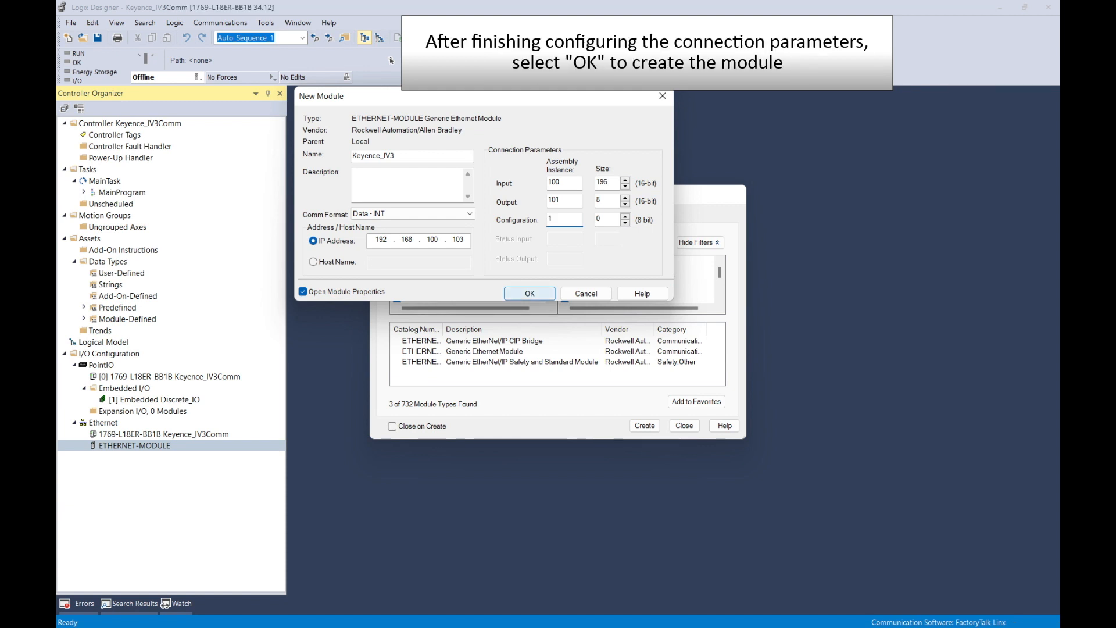
pyautogui.click(562, 218)
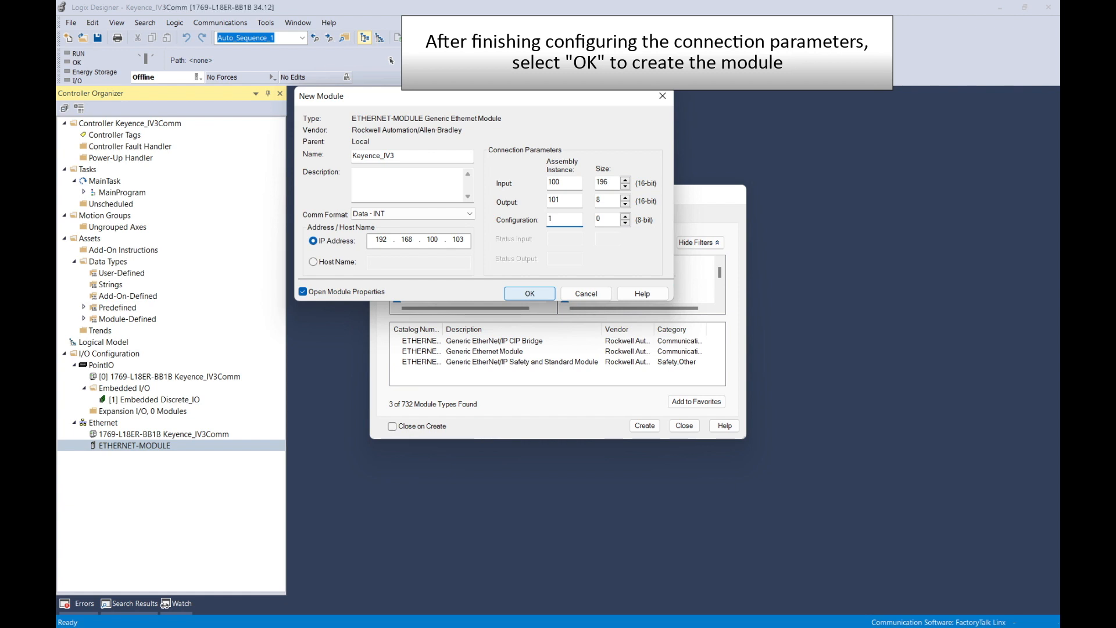
# Confirm creation of the Keyence_IV3 module and close its Module Properties report.
pyautogui.click(529, 292)
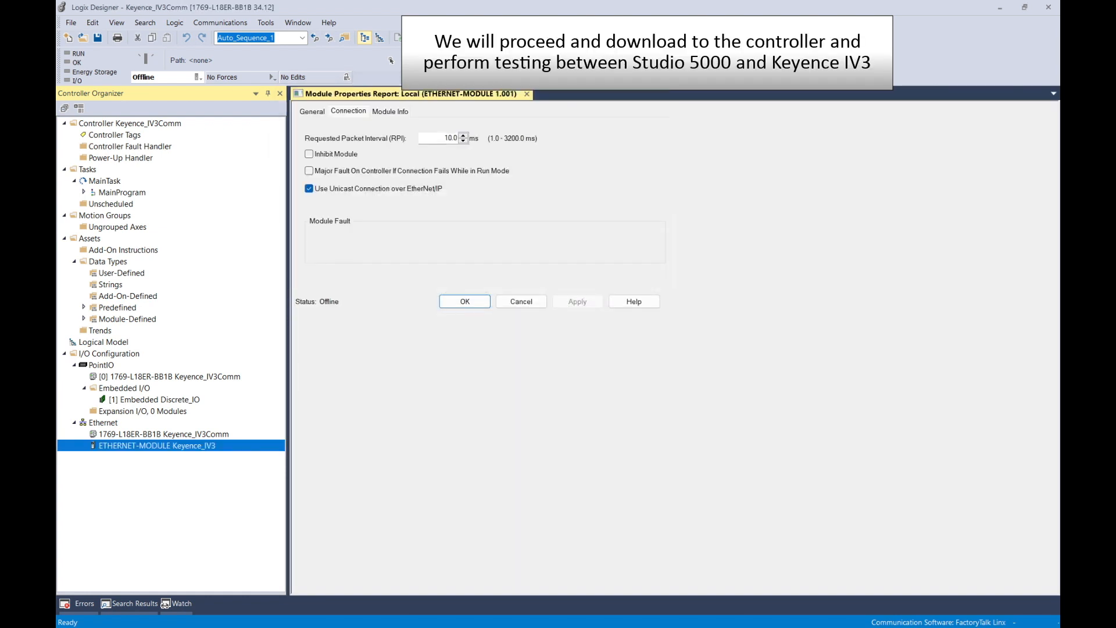
pyautogui.click(463, 301)
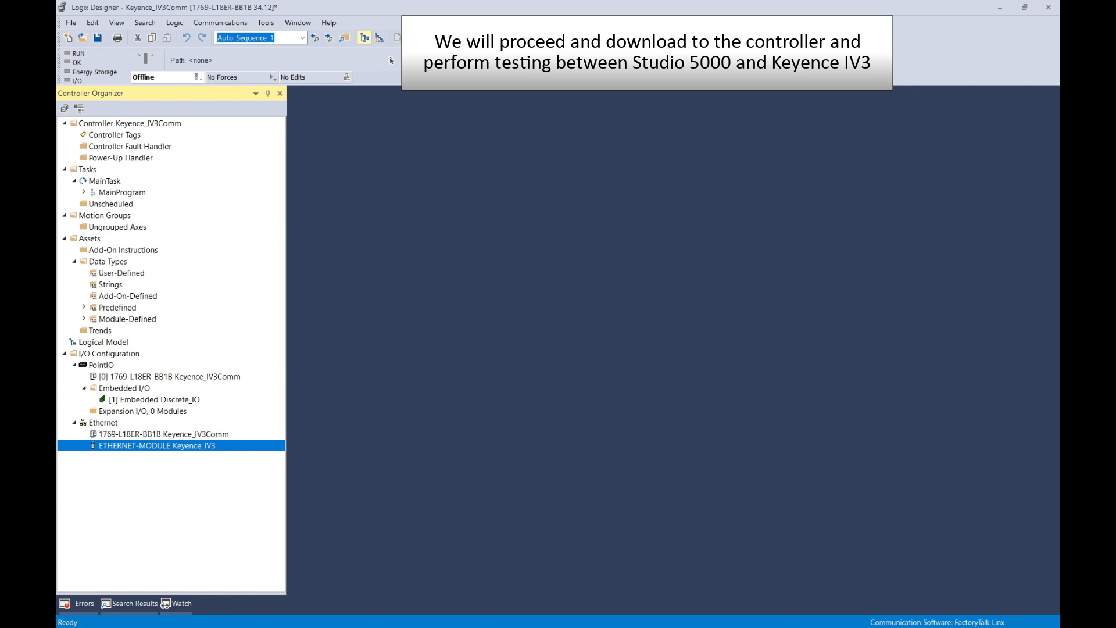
pyautogui.click(220, 22)
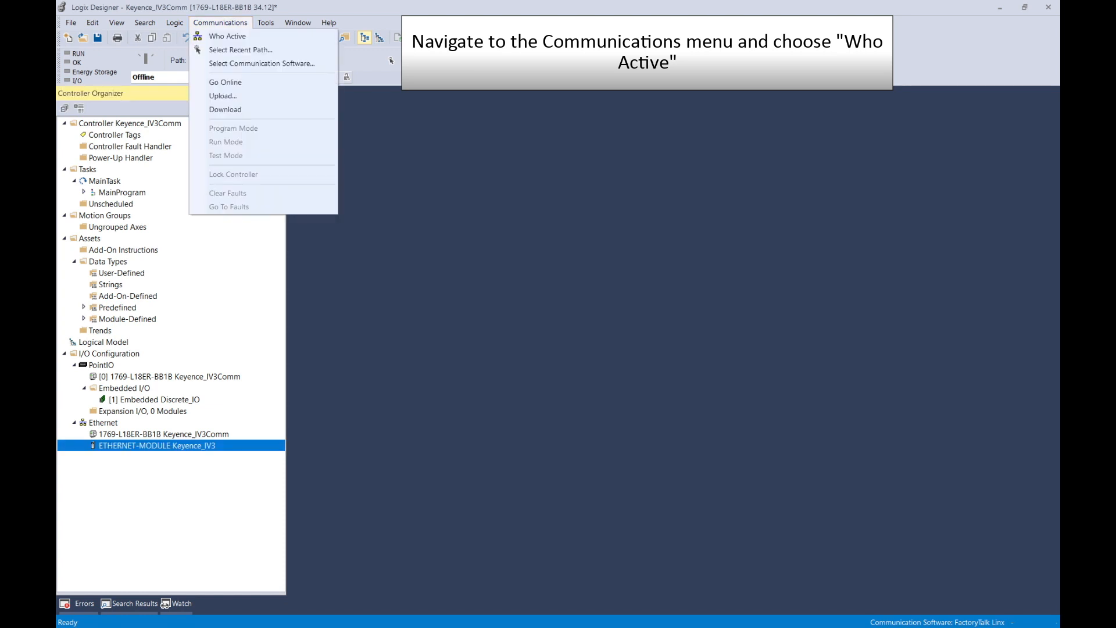
# Set the path to the 1769-L18ER at 192.168.100.20, download, and resume Remote Run.
pyautogui.click(226, 36)
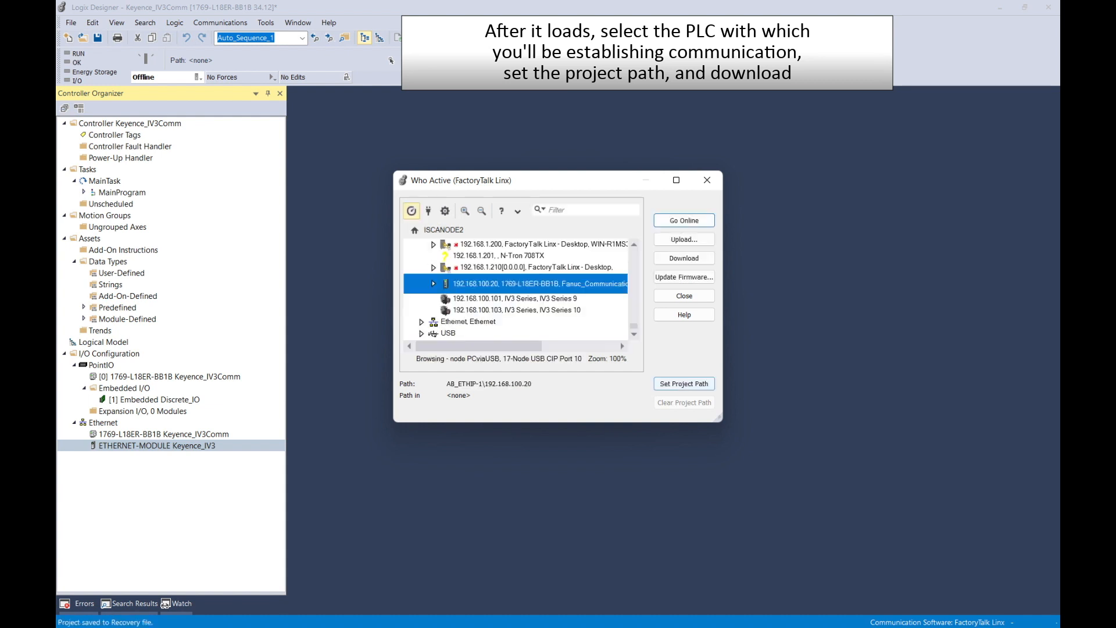
pyautogui.click(682, 384)
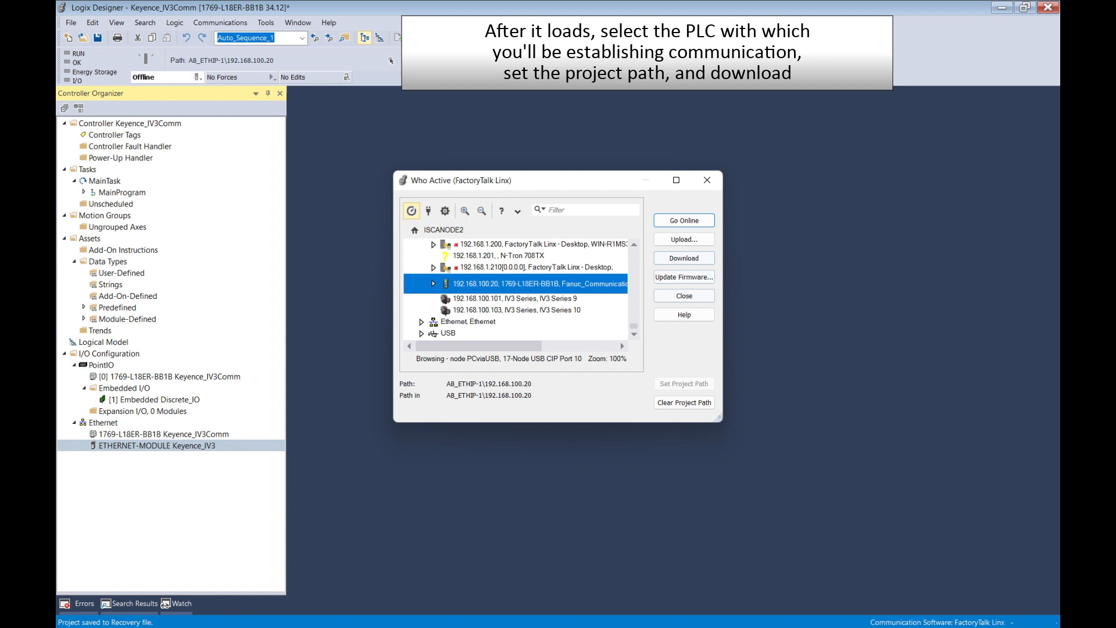
pyautogui.click(682, 257)
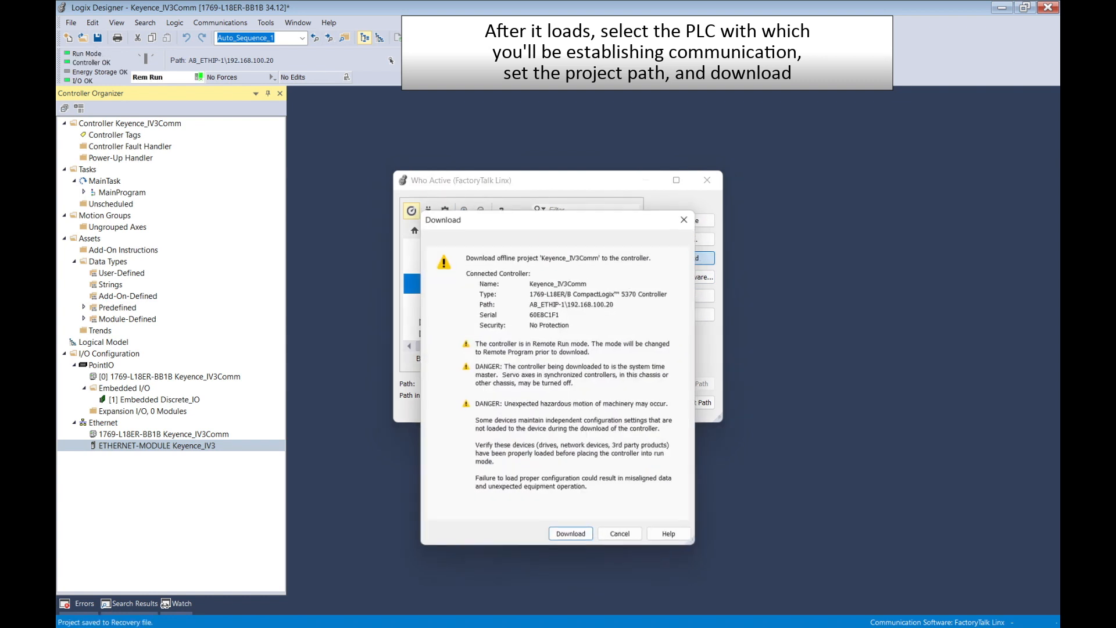
pyautogui.click(570, 533)
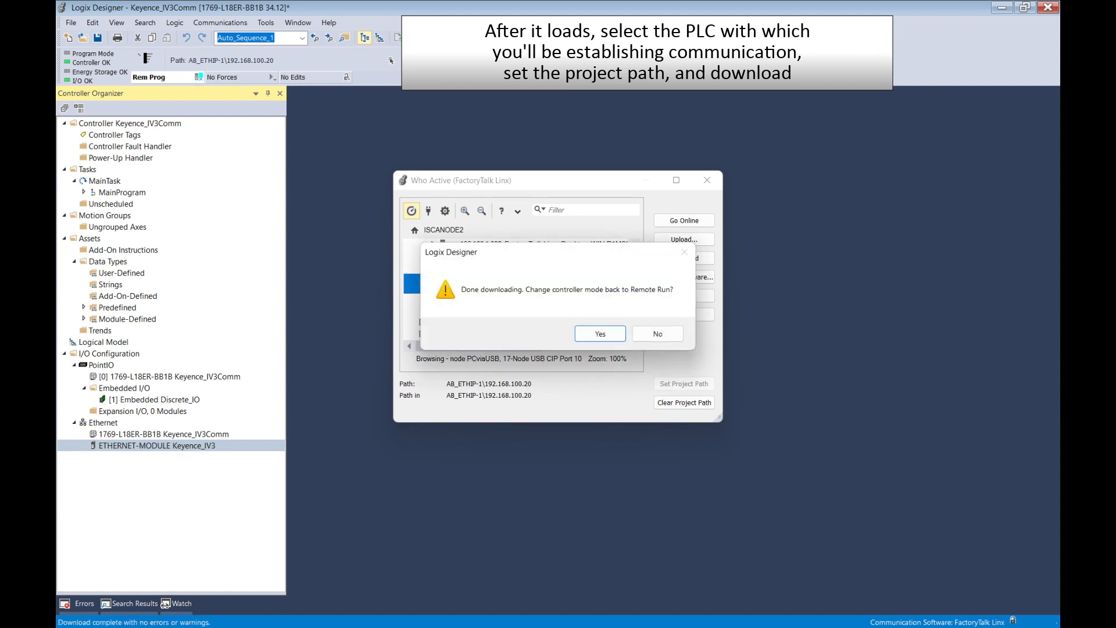
pyautogui.click(656, 333)
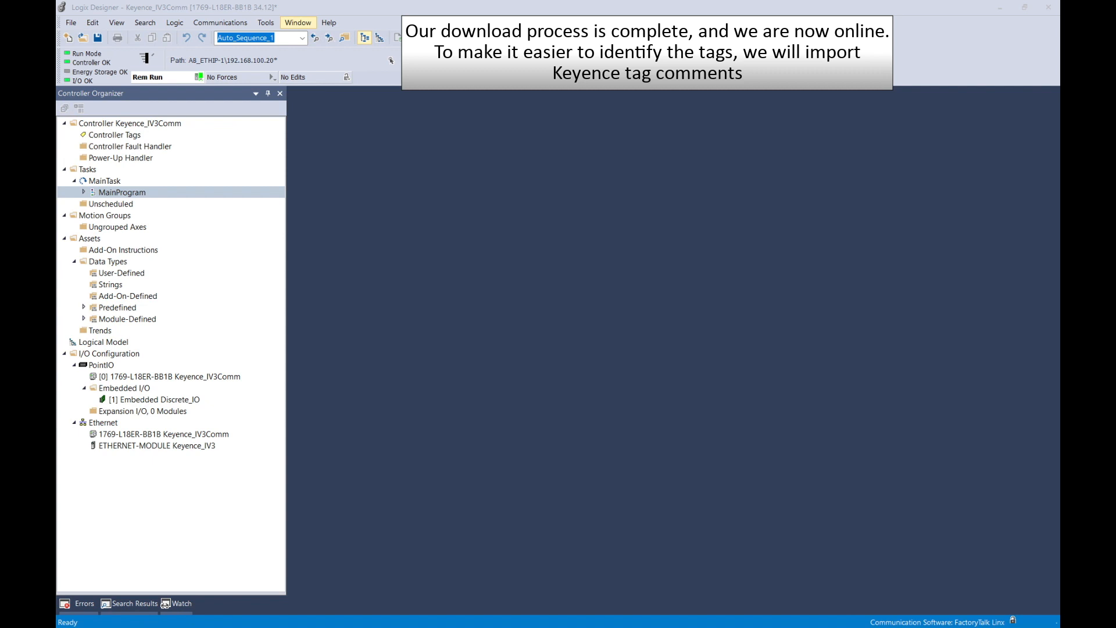
# Import IV3 tags.csv through Tools > Import > Tags and Logic Component.
pyautogui.click(265, 22)
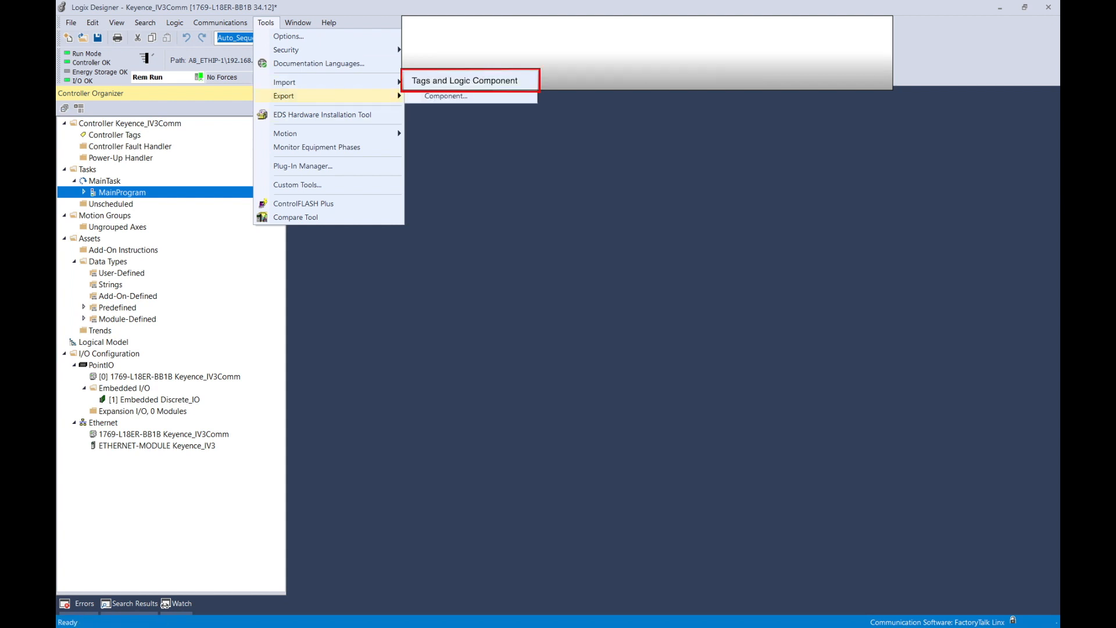
pyautogui.click(463, 80)
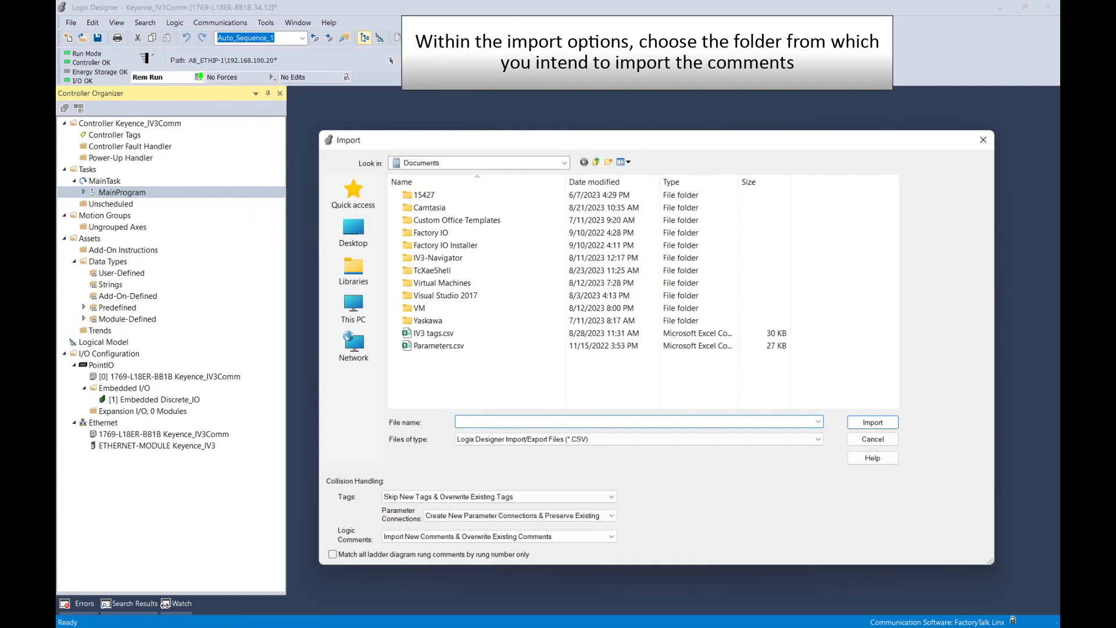
pyautogui.click(428, 308)
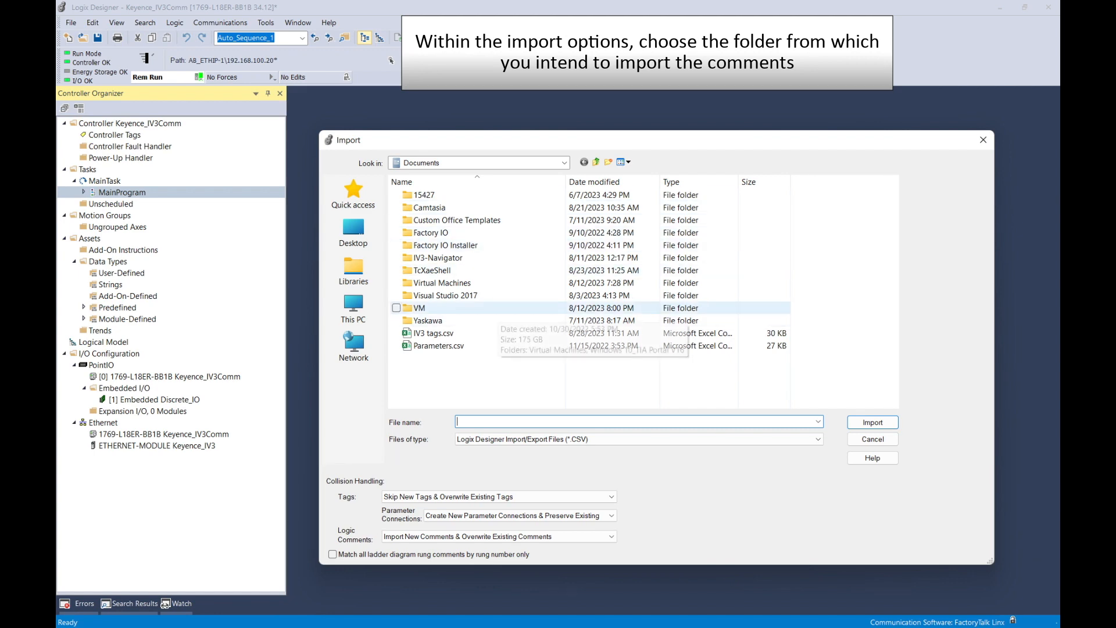
pyautogui.click(432, 333)
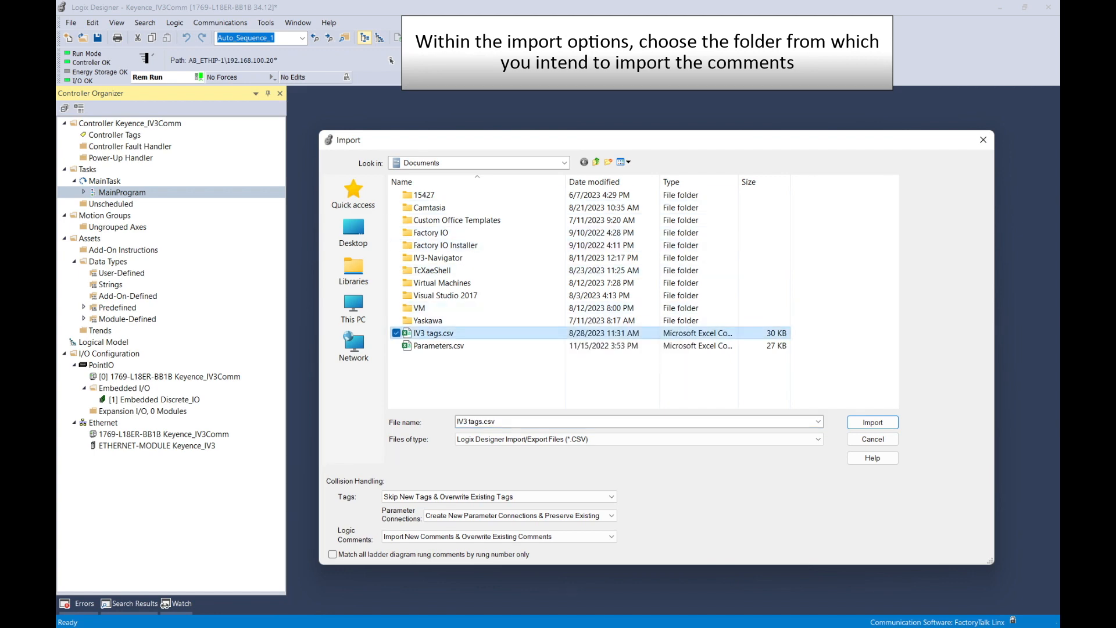
pyautogui.click(871, 422)
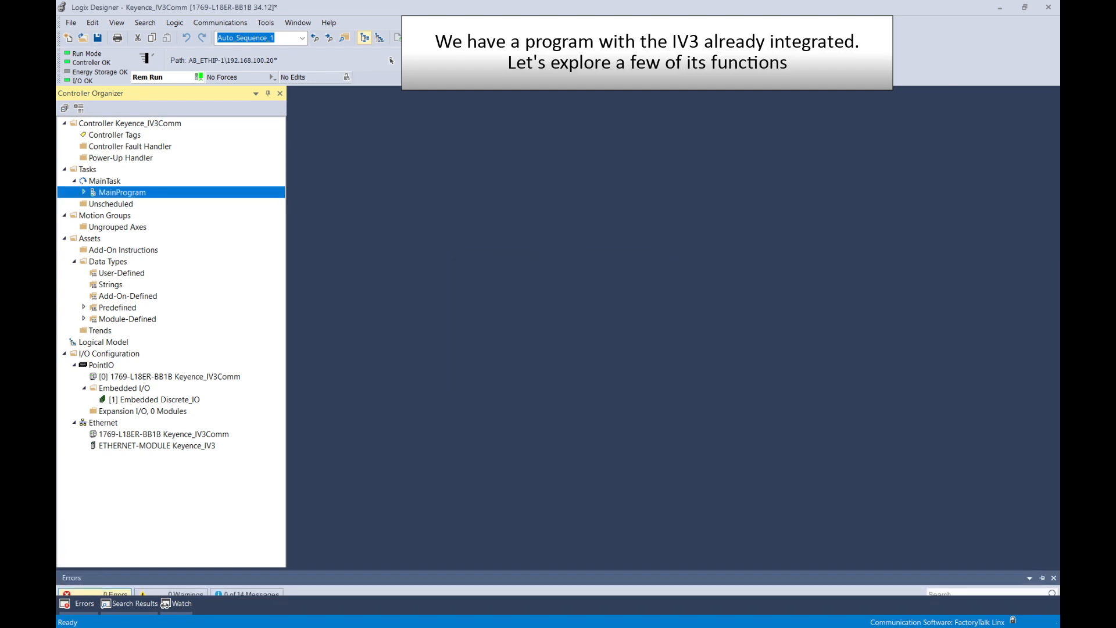
# Open MainProgram's MainRoutine and review rung 3 (IV3 trigger) and rung 5 (program switch).
pyautogui.click(85, 193)
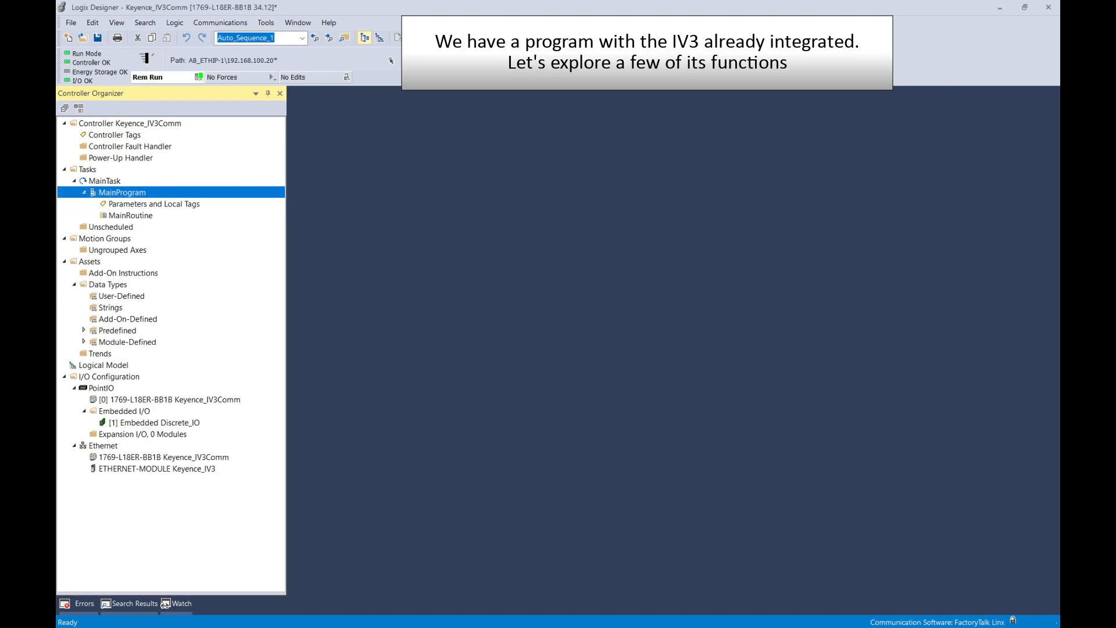
pyautogui.doubleClick(131, 215)
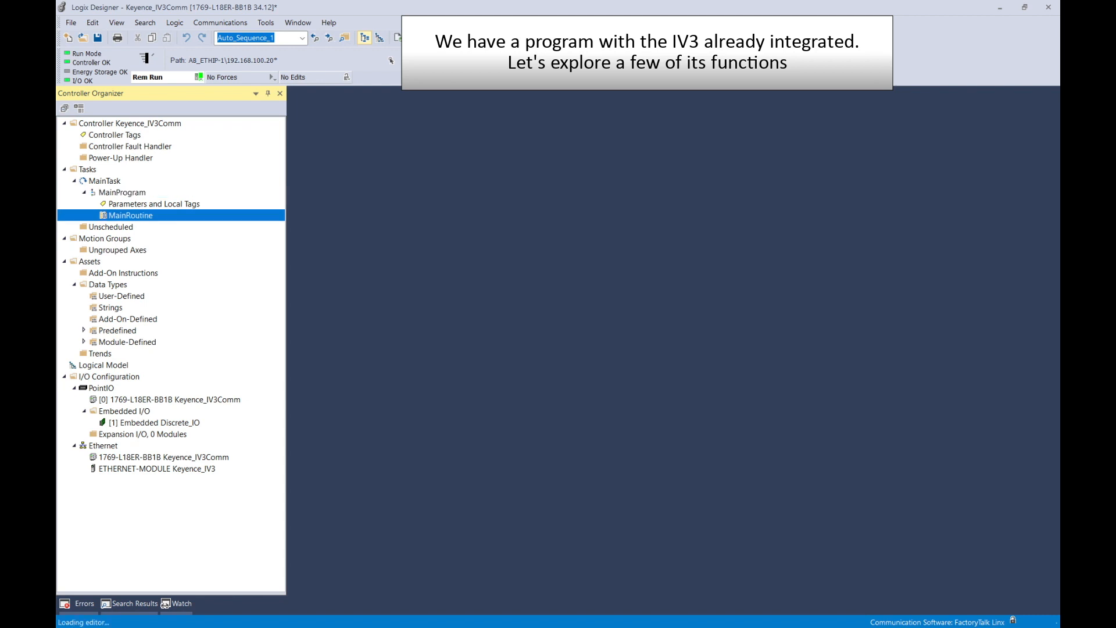
pyautogui.doubleClick(130, 215)
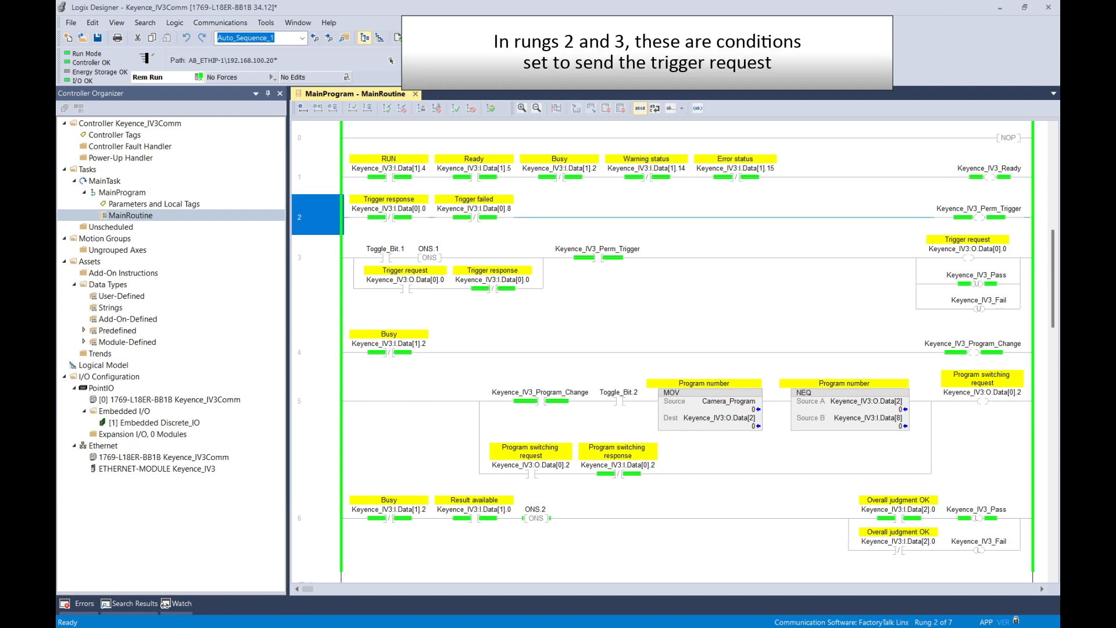
pyautogui.click(315, 257)
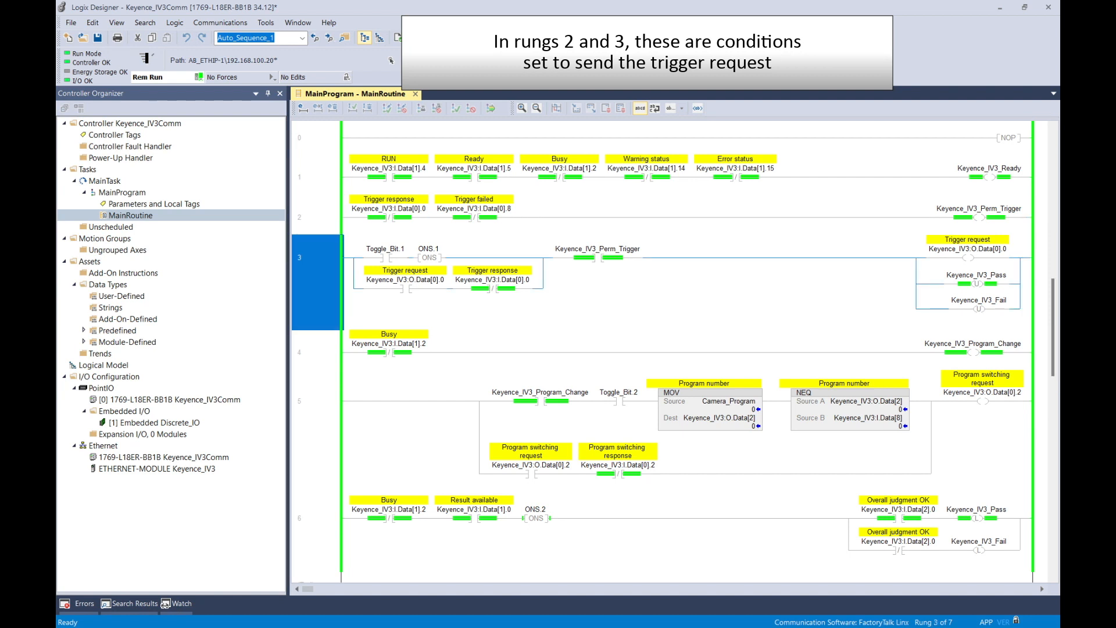
pyautogui.click(315, 351)
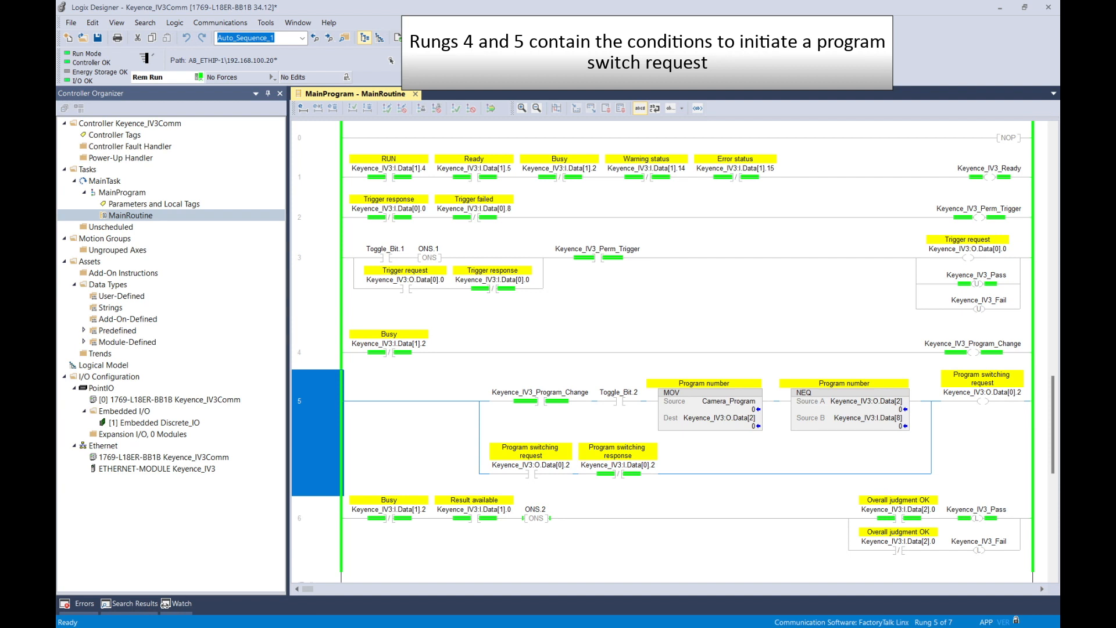
pyautogui.click(316, 520)
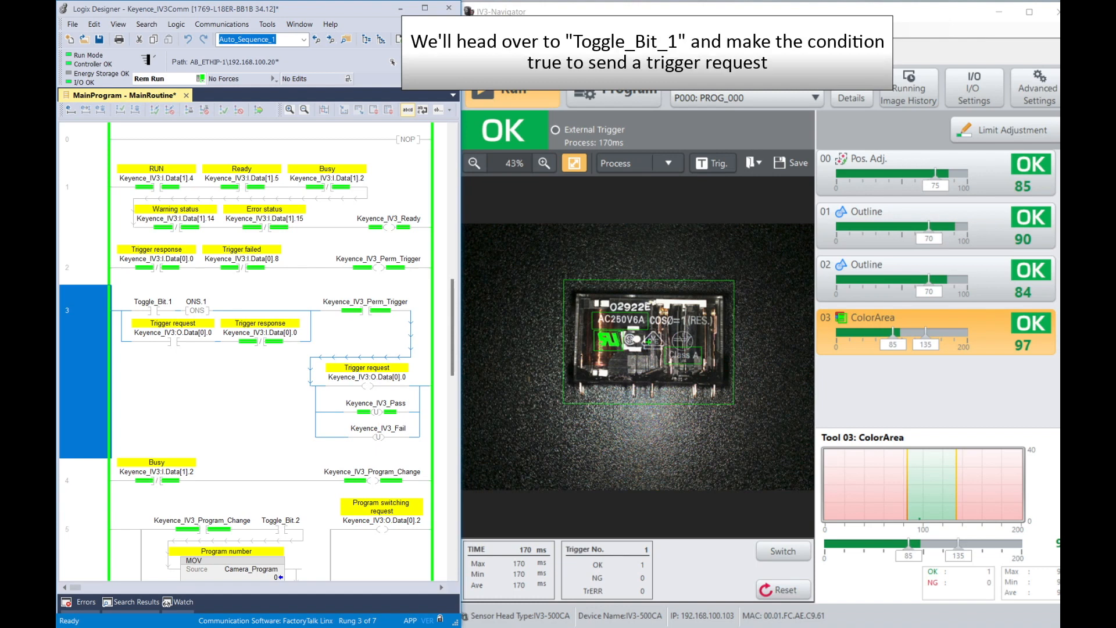
# Set Toggle_Bit_1 true so the PLC triggers IV3 inspections until ten OK results log.
pyautogui.click(154, 301)
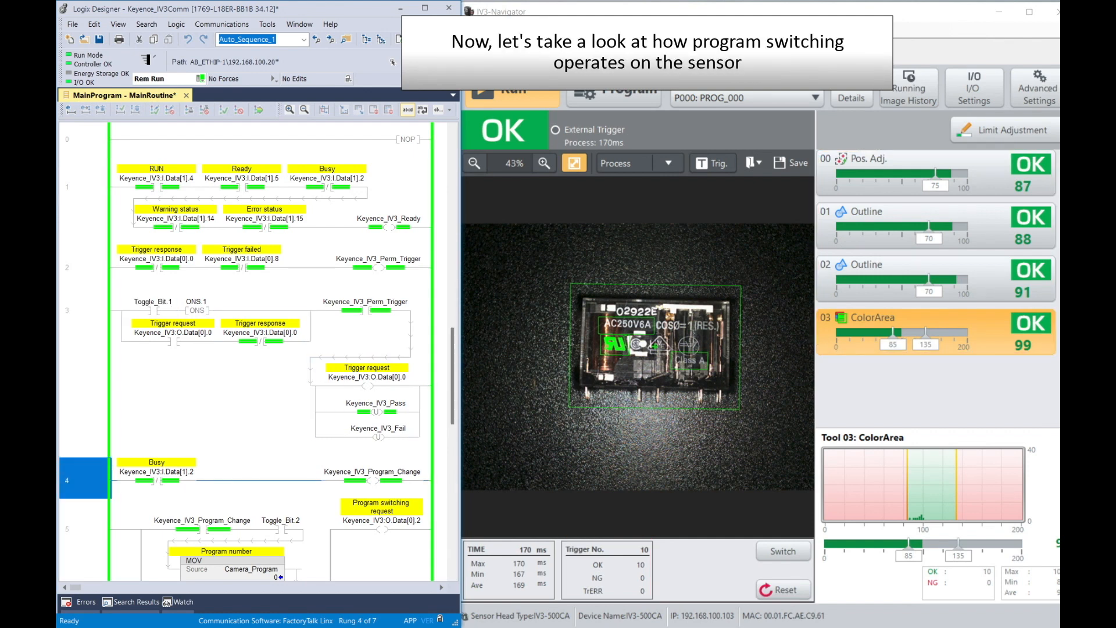
# Set the MOV Source Camera_Program value to 2 in rung 5 to switch to PROG_002.
pyautogui.scroll(-3)
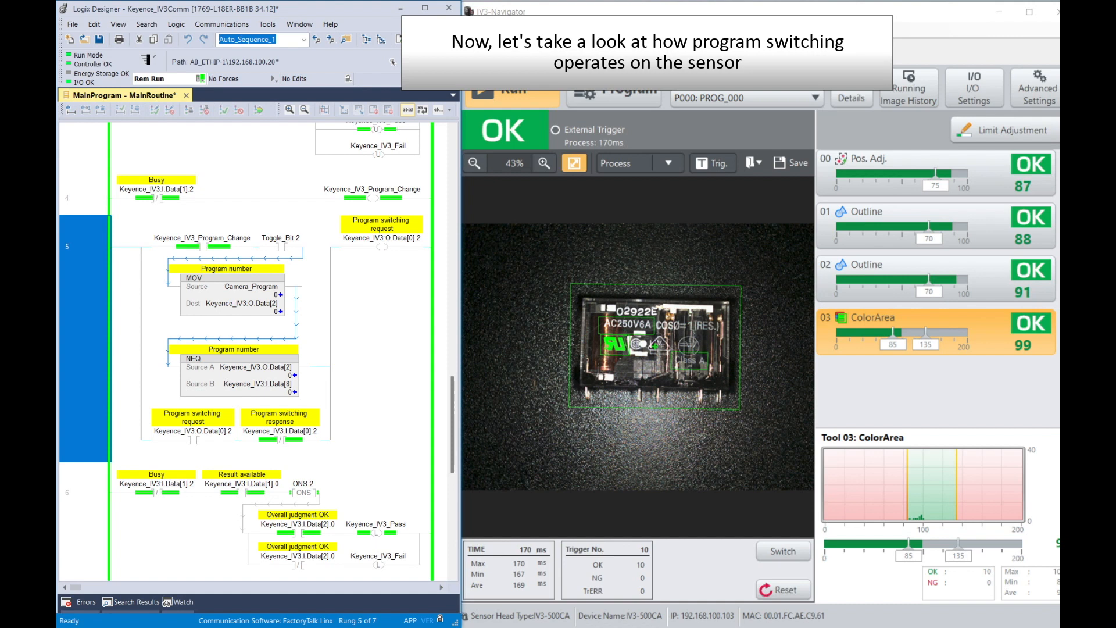
pyautogui.click(250, 286)
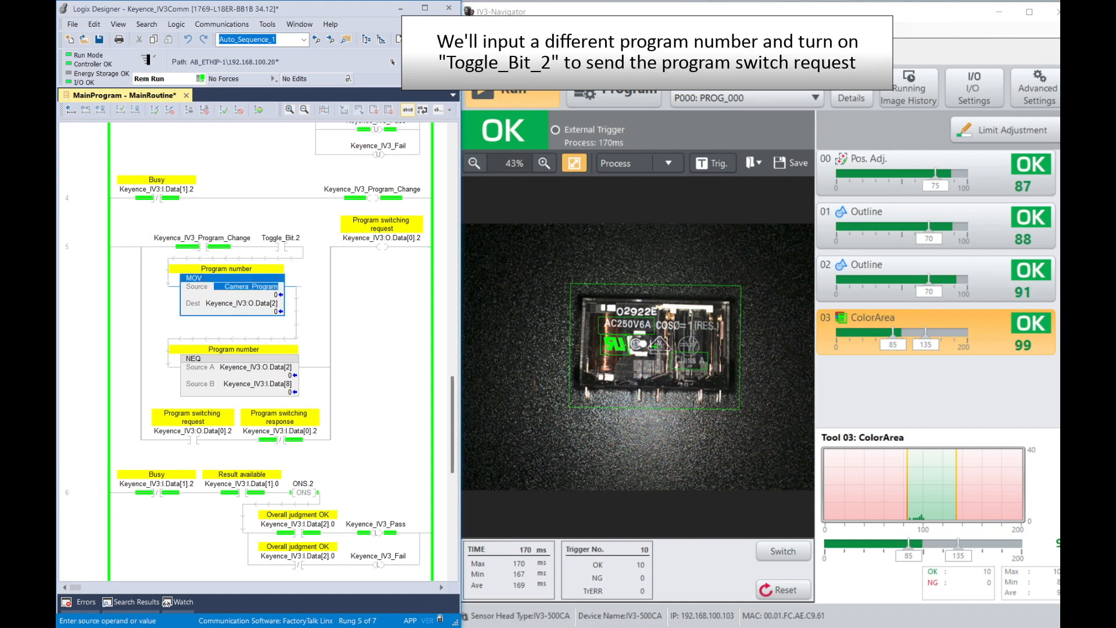
pyautogui.write('2')
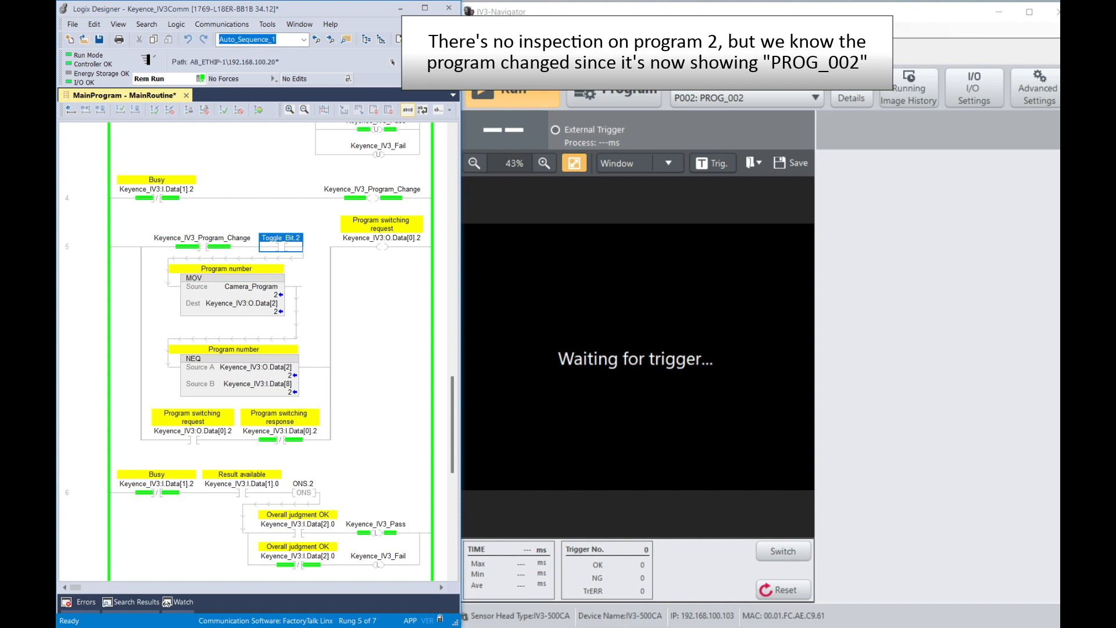
pyautogui.click(746, 98)
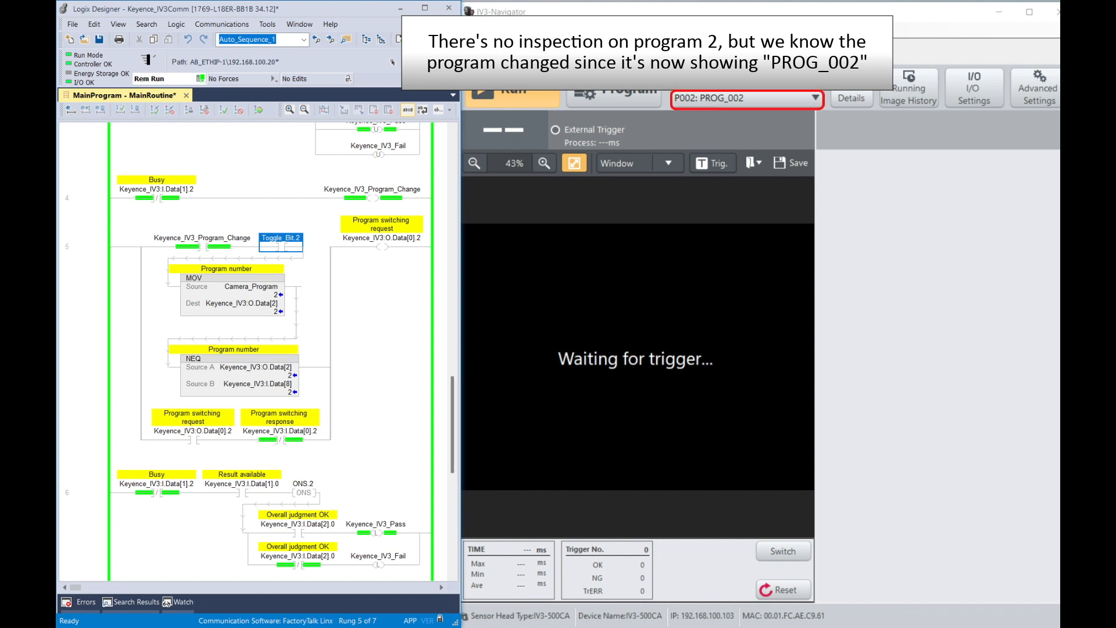